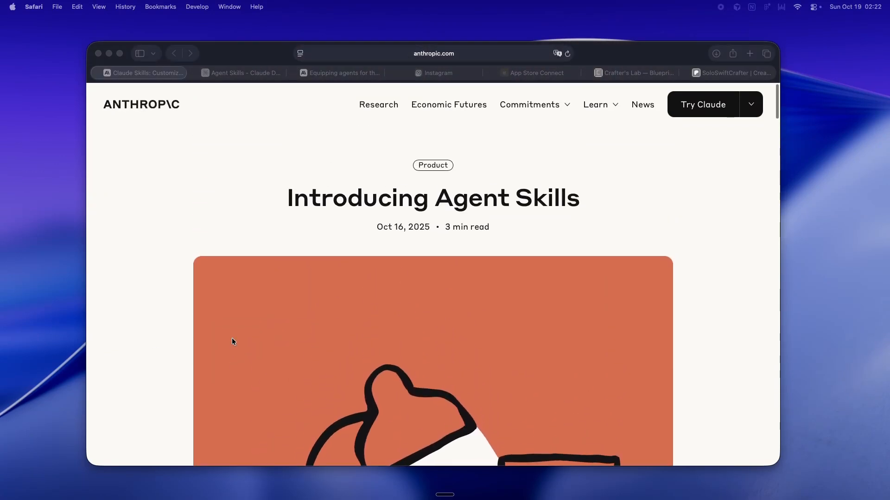
mouse_move(128, 314)
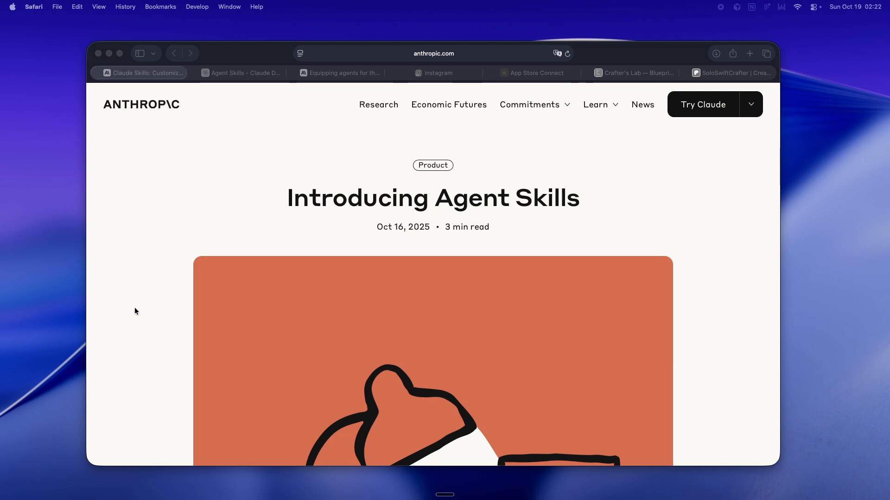
Scroll to the embedded Claude Skills demo video and start it playing.
scroll(down, 3)
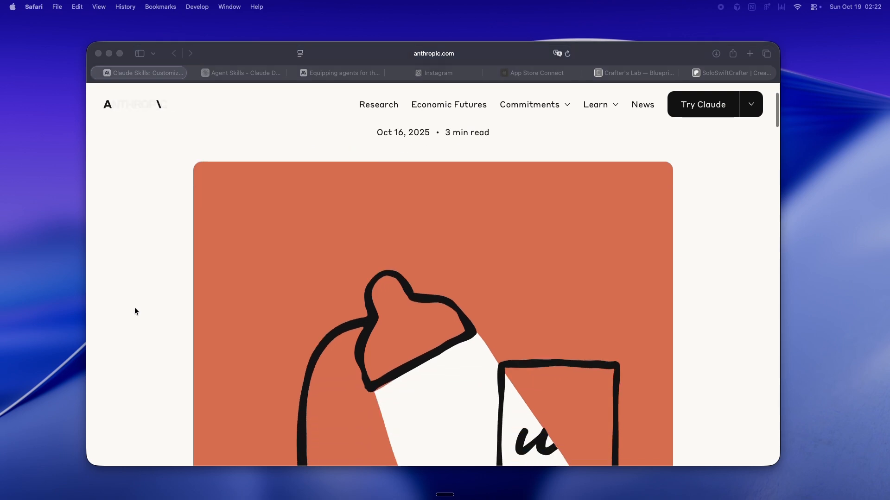
scroll(down, 3)
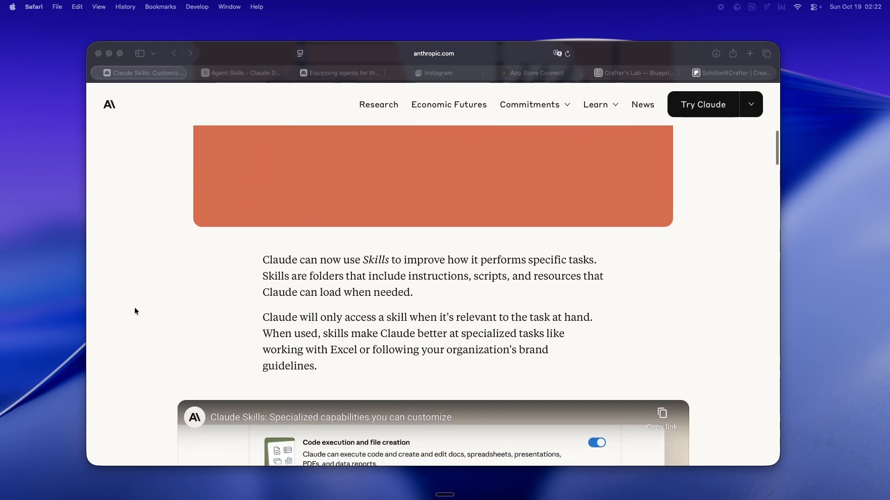
scroll(down, 3)
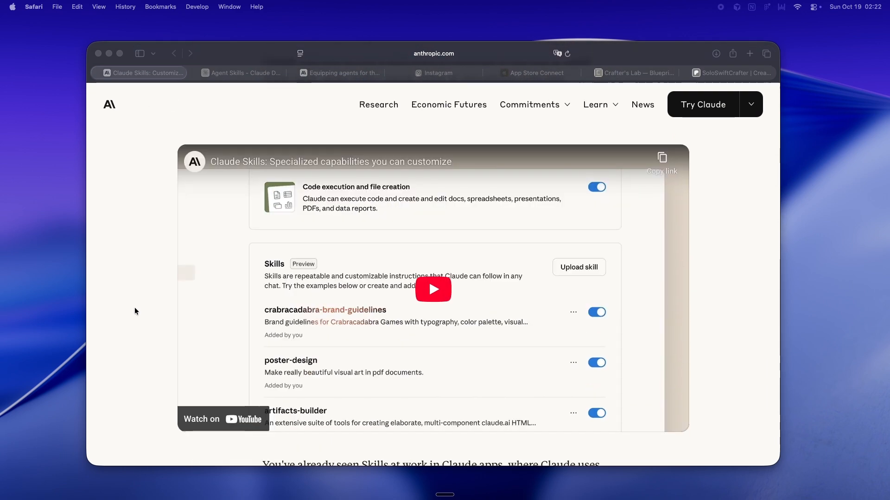
click(433, 289)
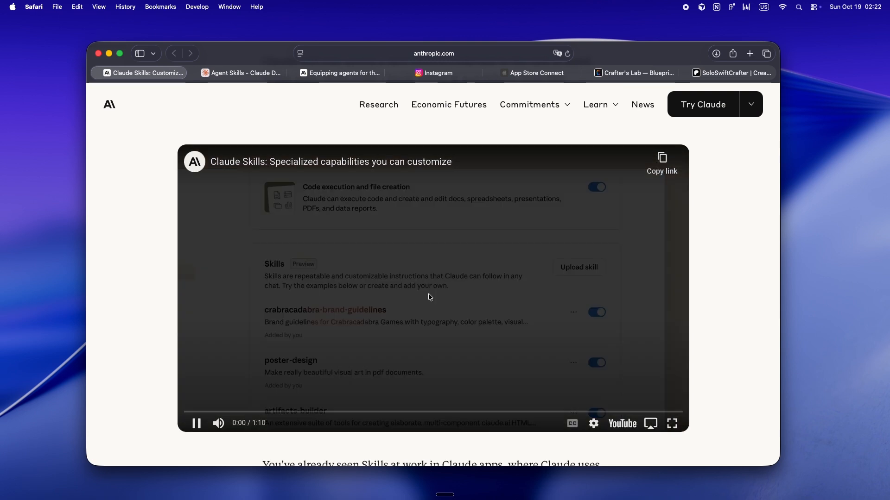
click(196, 424)
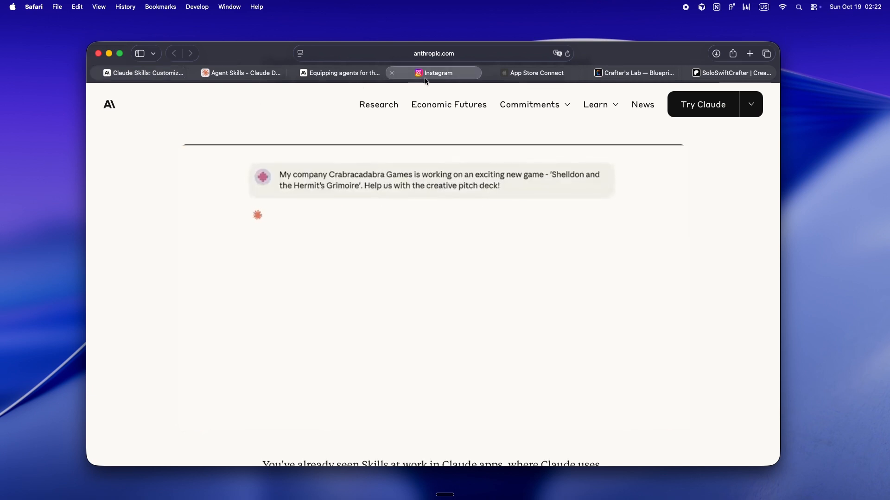
Browse the Instagram profile's post grid, then switch to the App Store Connect apps list.
click(436, 72)
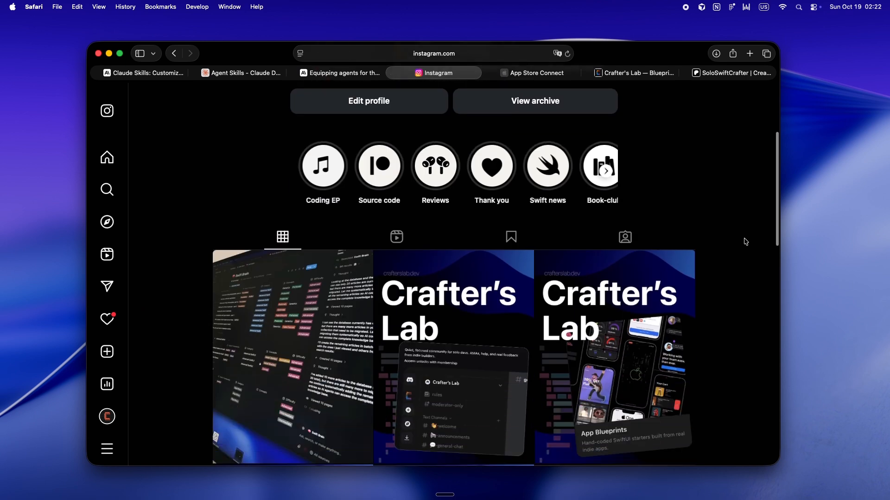
scroll(down, 3)
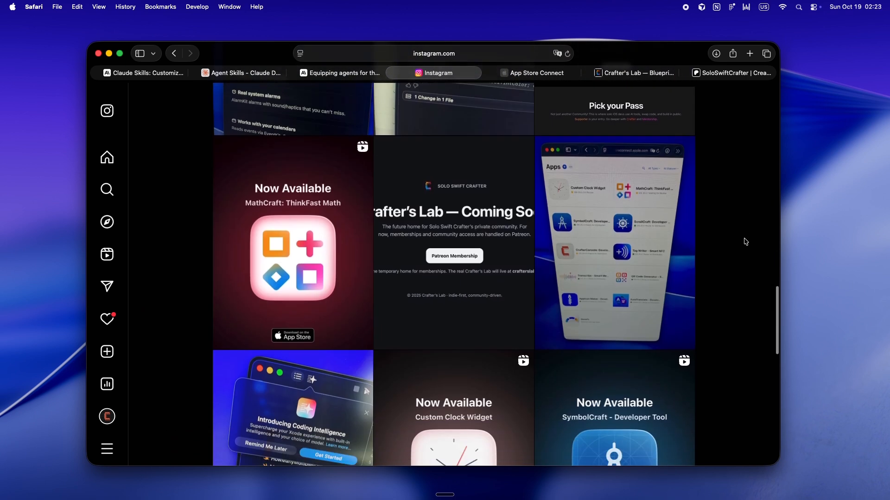
scroll(down, 3)
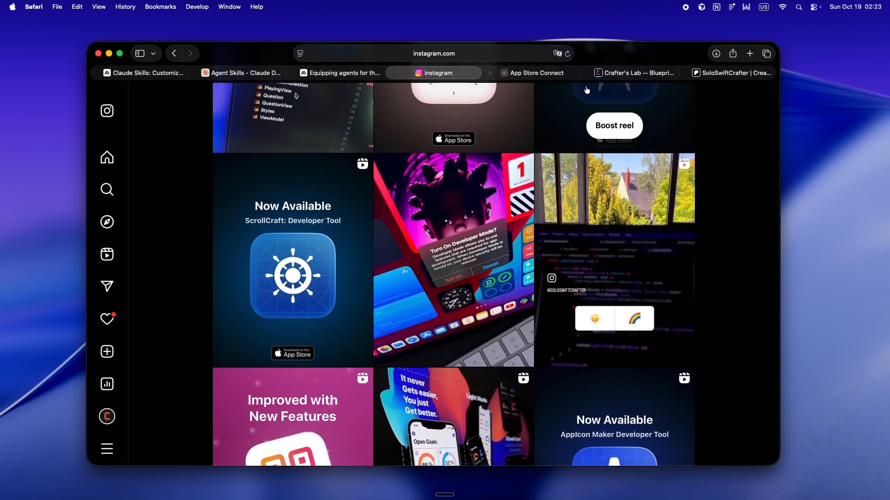
click(532, 72)
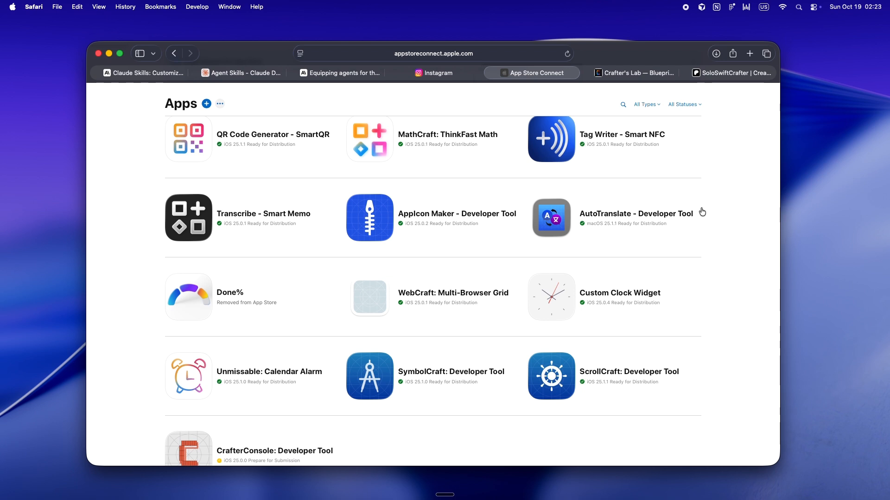
scroll(down, 3)
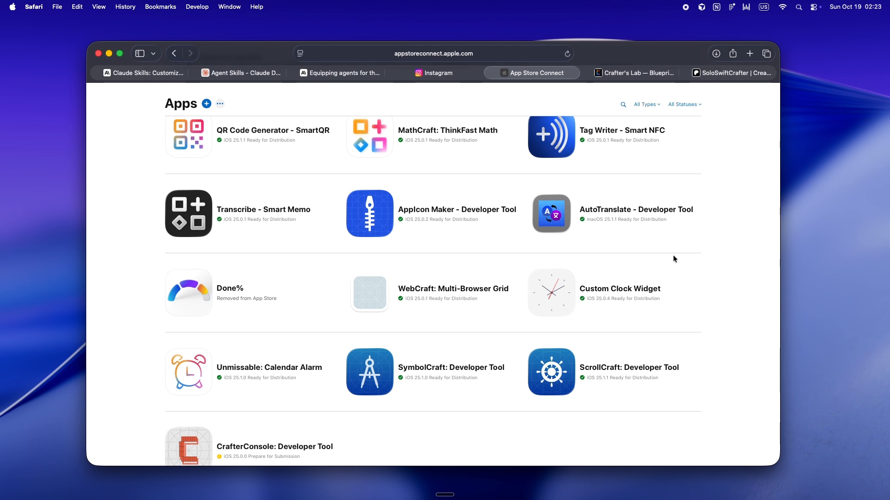
mouse_move(651, 210)
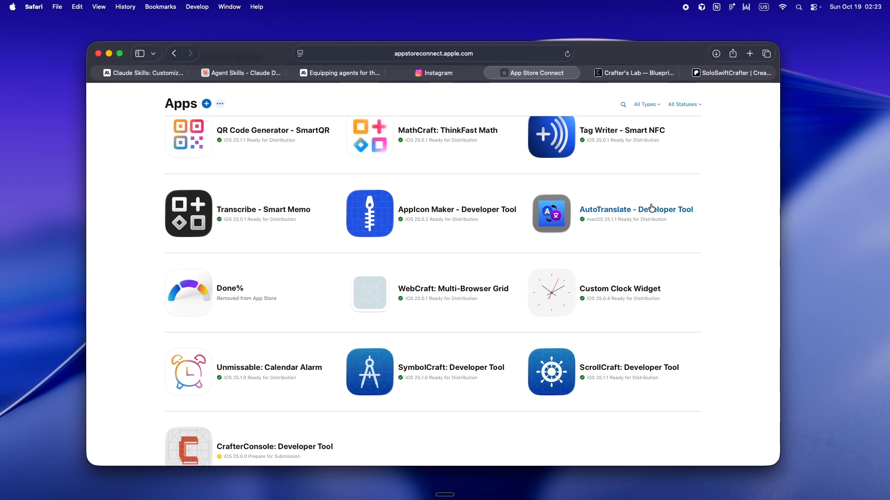
click(630, 72)
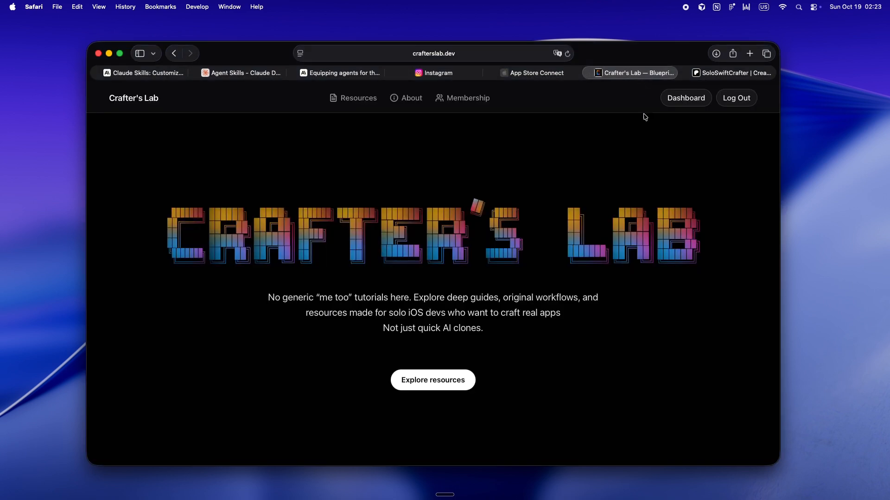
mouse_move(601, 344)
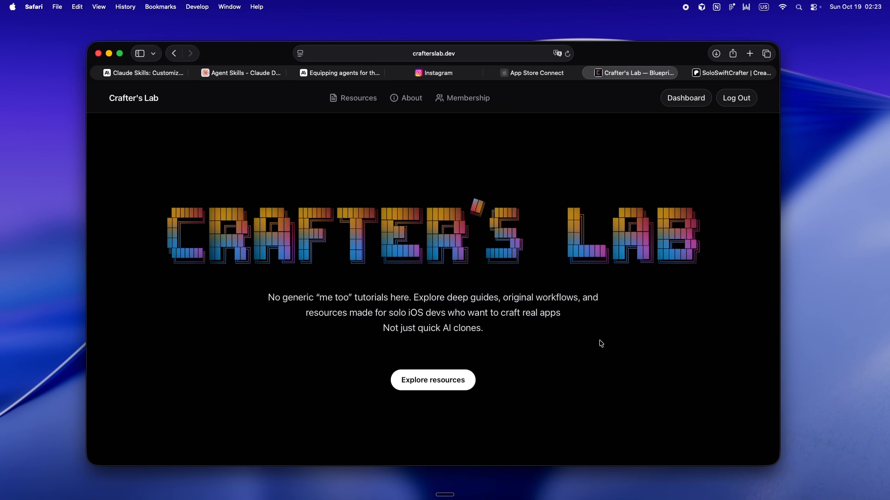
scroll(down, 3)
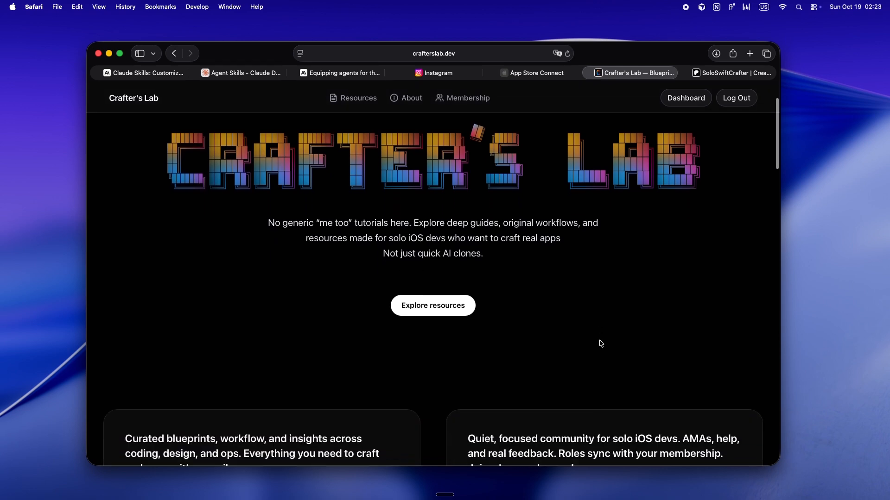
scroll(down, 3)
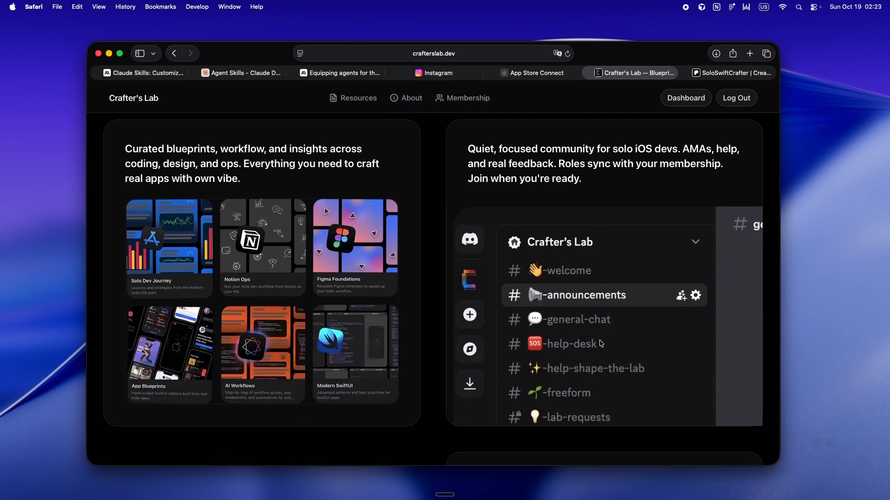
scroll(down, 3)
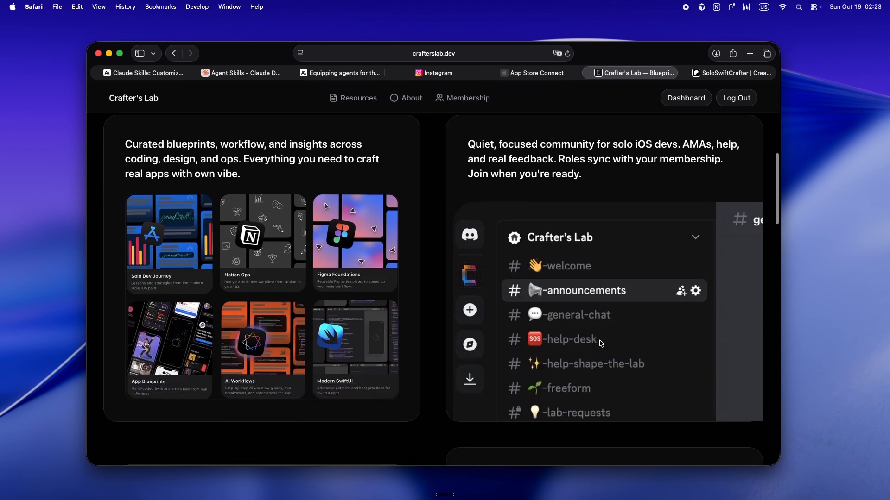
scroll(down, 3)
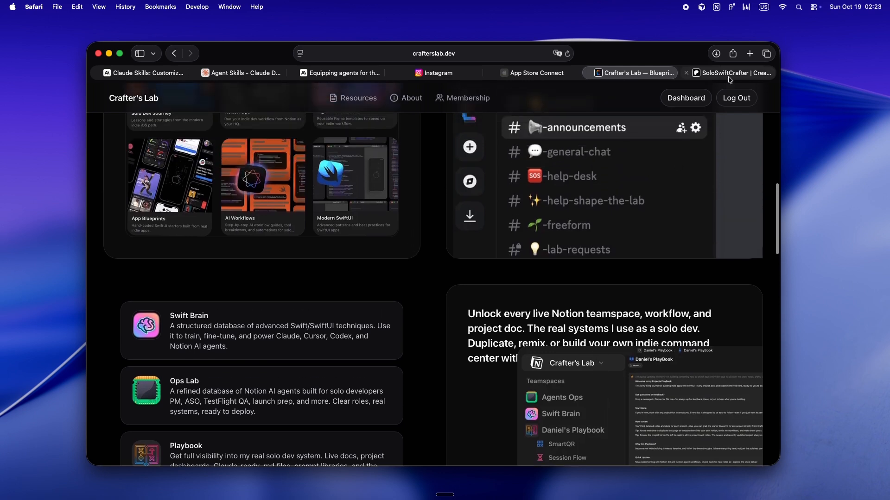
click(733, 72)
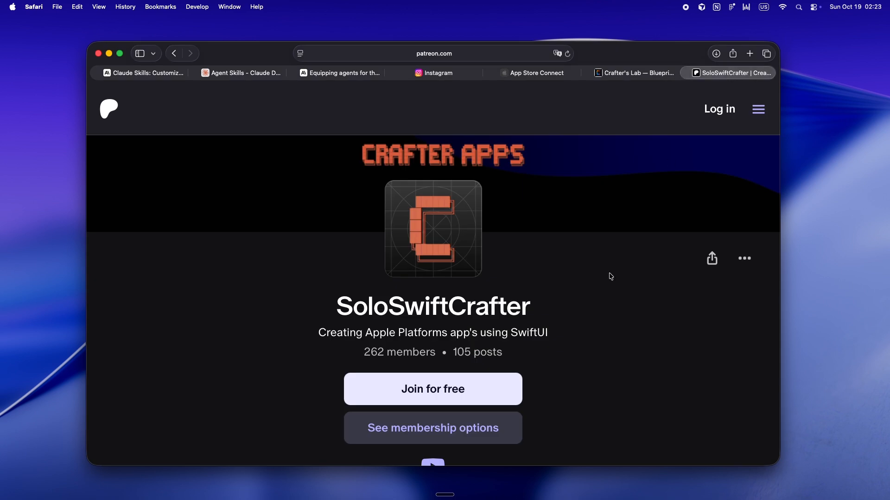
mouse_move(609, 273)
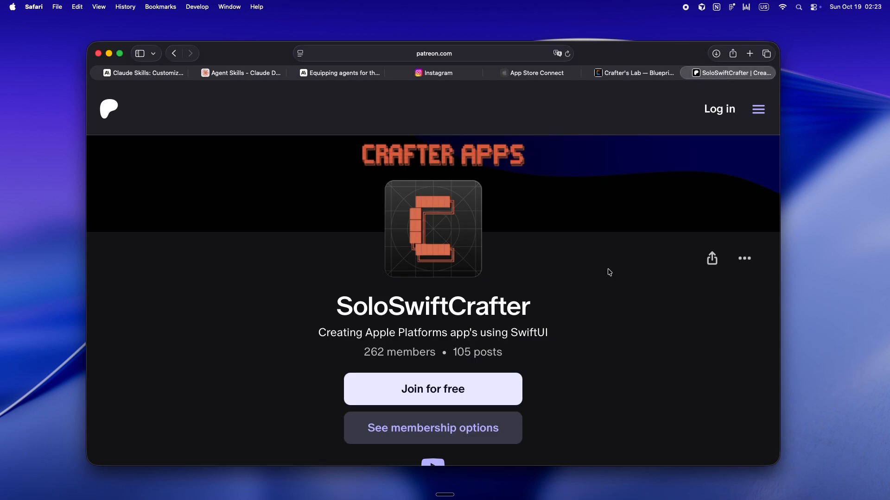
click(628, 73)
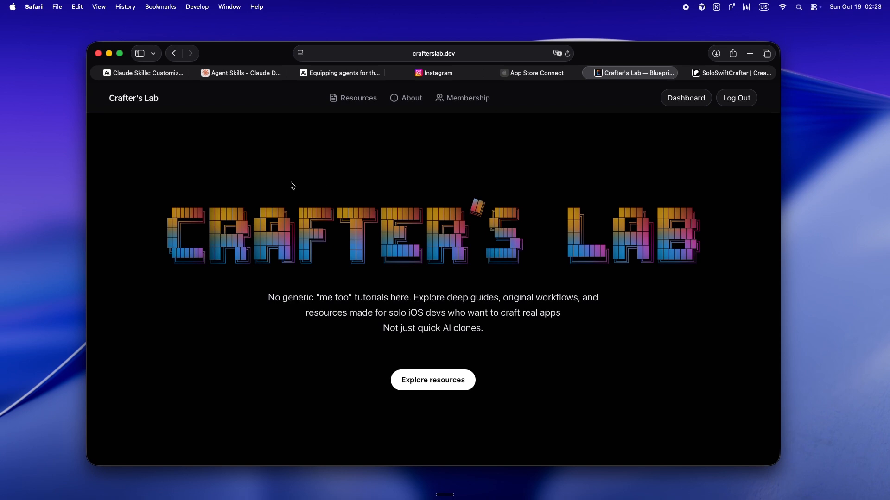
Return to the Agent Skills article and watch the demo video through to the Claude logo.
click(142, 73)
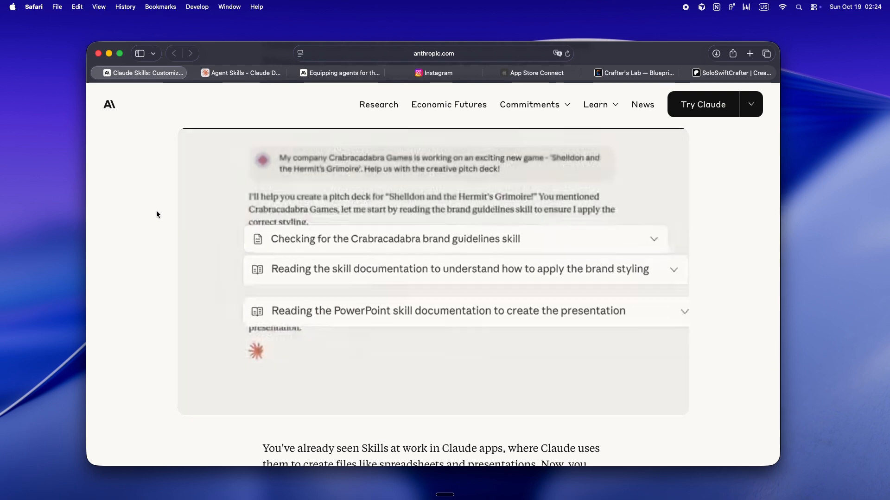
scroll(down, 3)
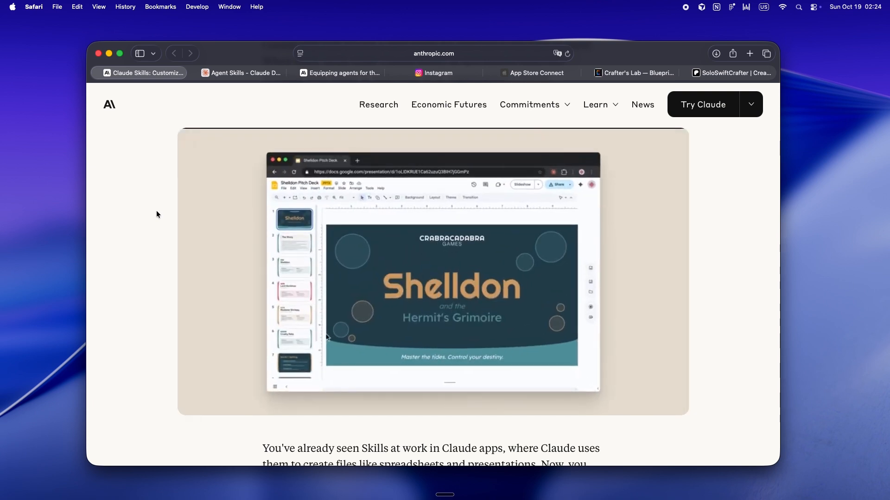
click(294, 315)
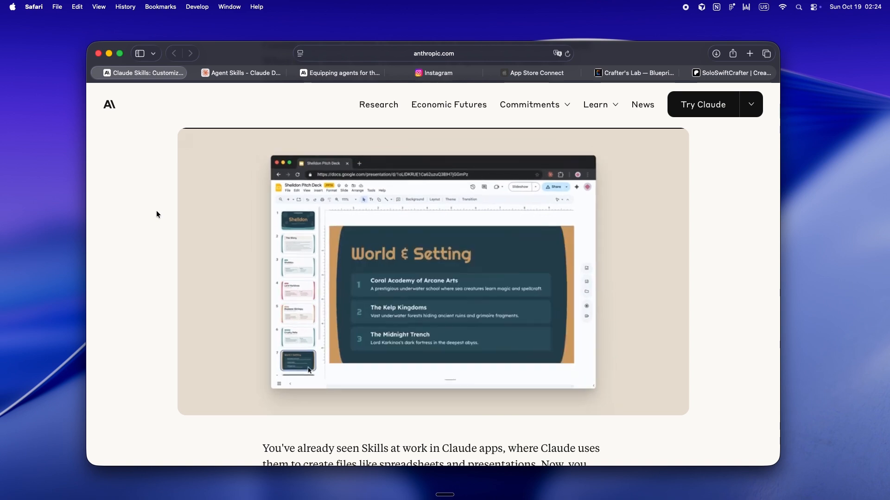
scroll(down, 3)
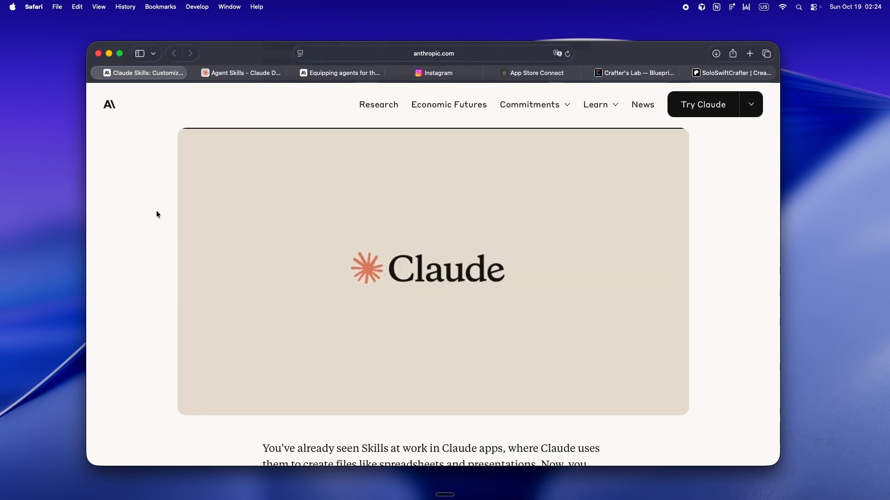
Scroll past the Skills settings screenshot, then switch to the Claude Docs Agent Skills overview.
scroll(down, 3)
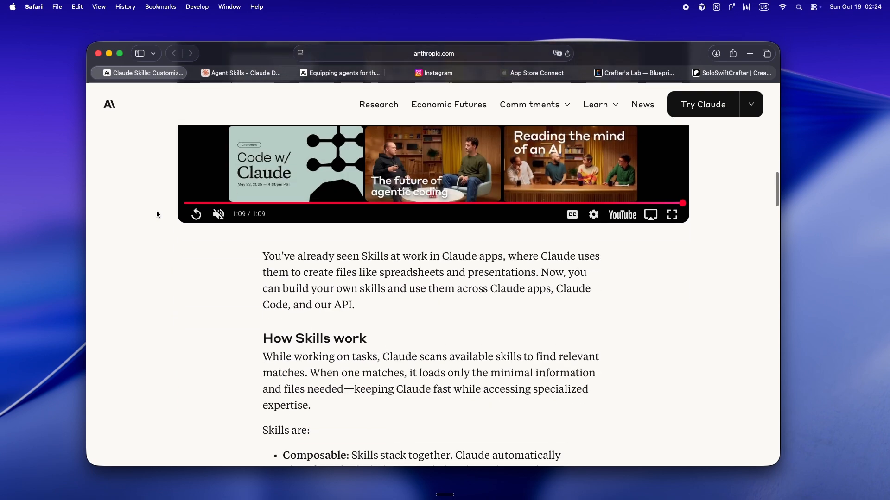
scroll(down, 3)
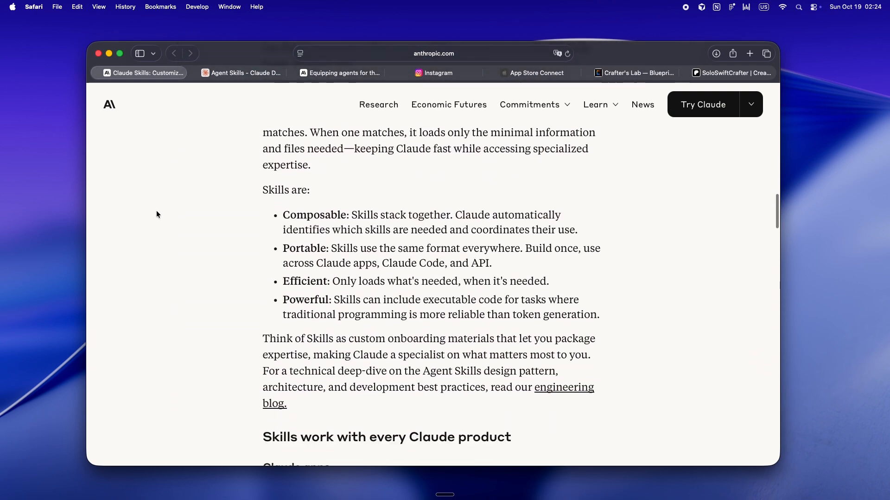
scroll(down, 3)
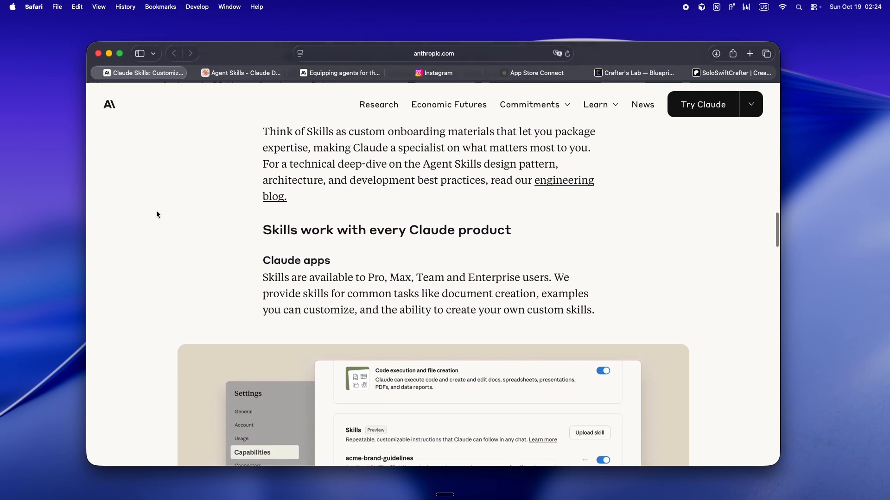
scroll(down, 3)
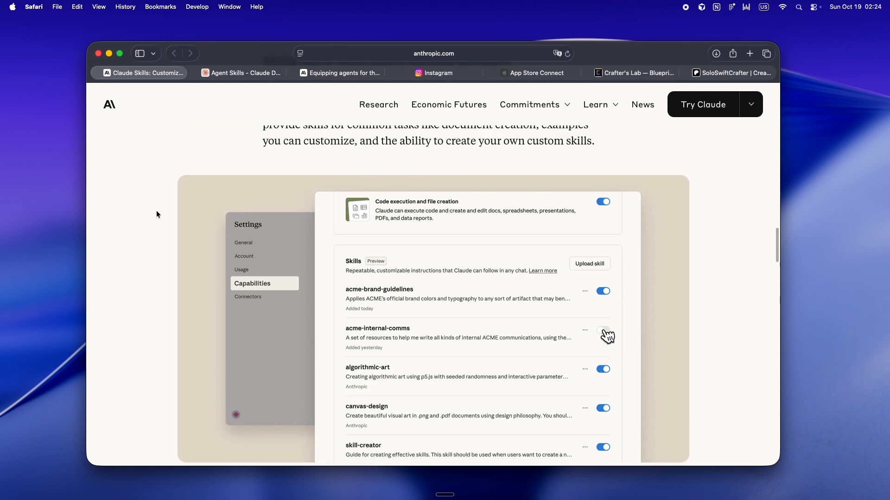
scroll(down, 3)
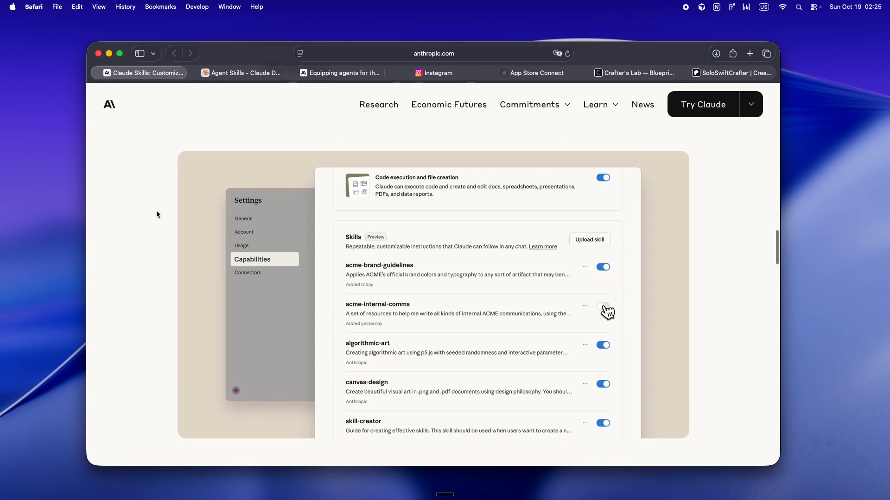
click(241, 72)
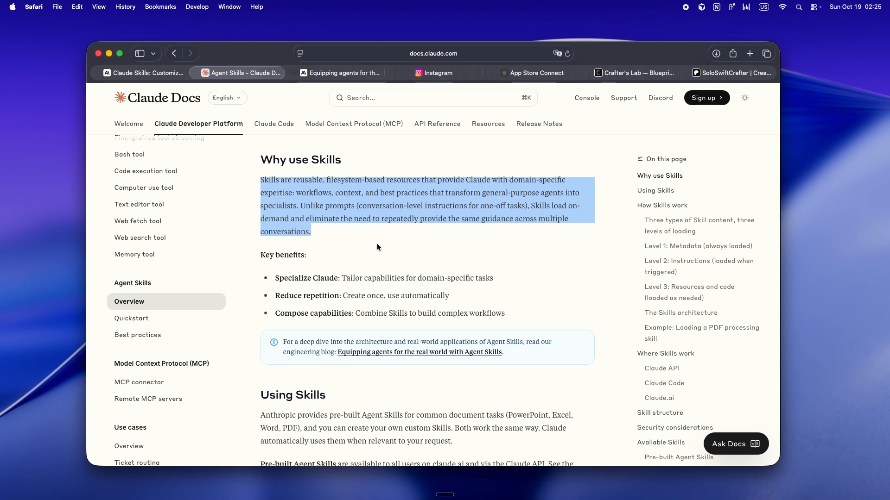
click(369, 240)
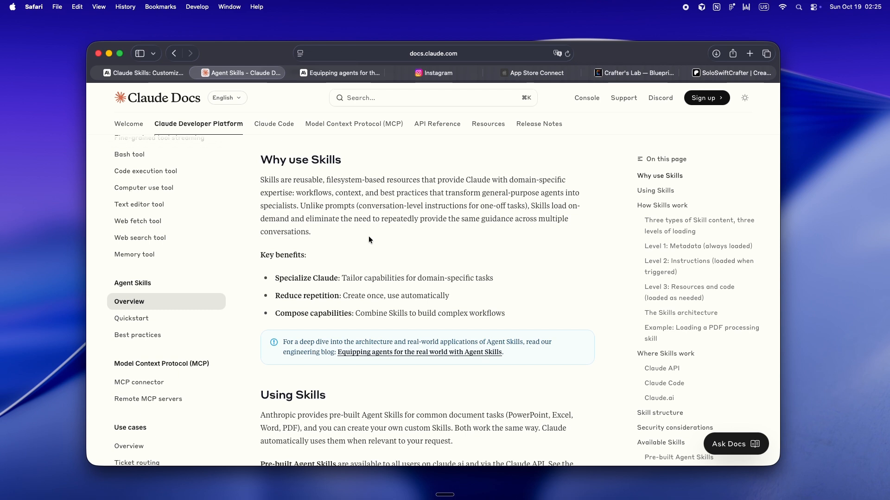
scroll(down, 3)
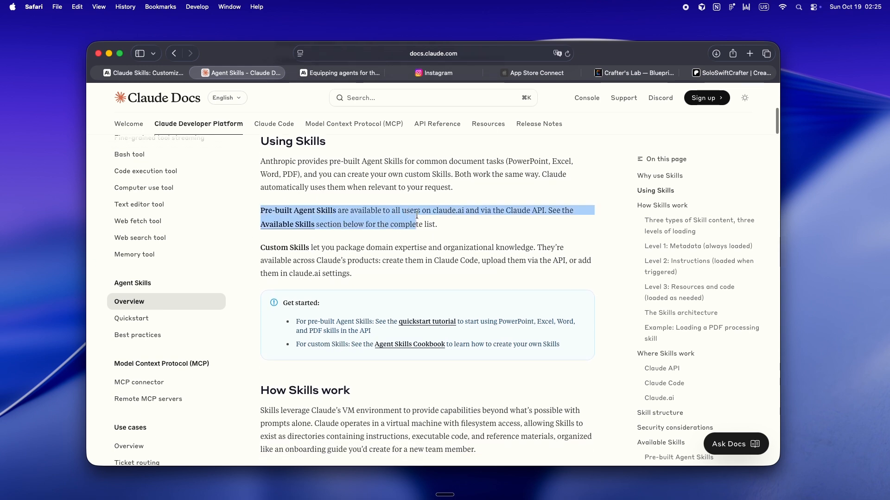
click(425, 274)
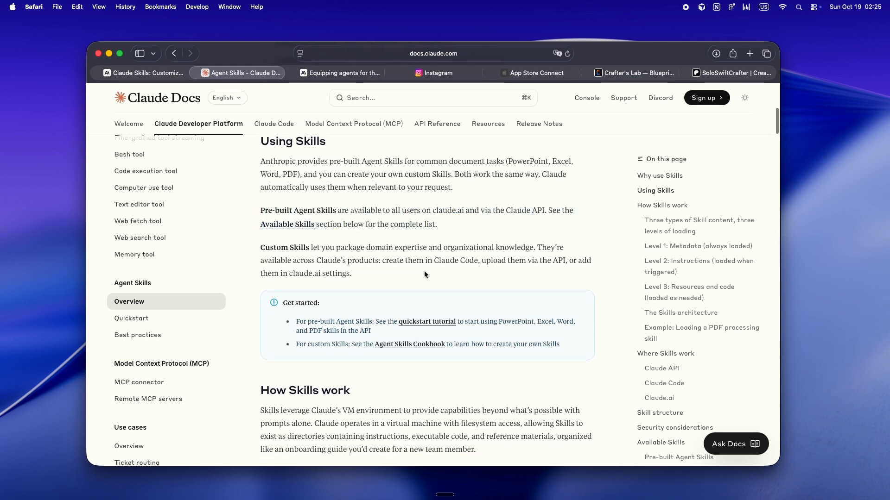
scroll(down, 3)
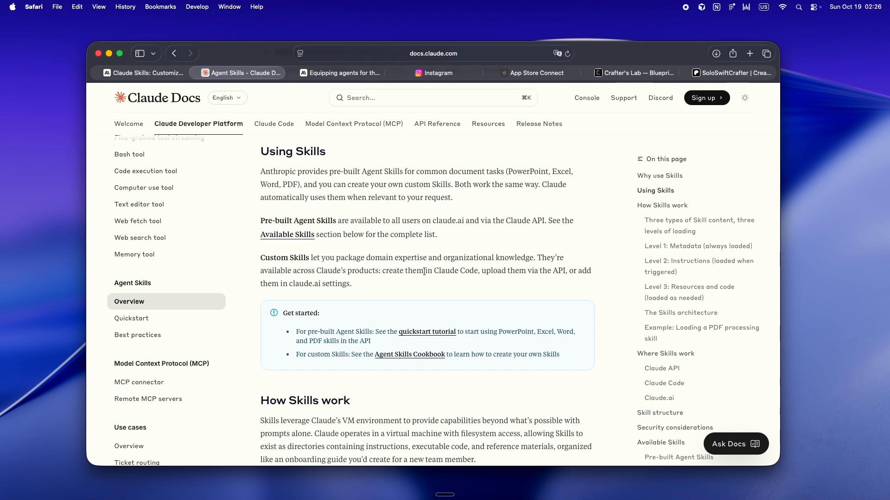
Switch to the 'Equipping agents for the real world' engineering article and read its anatomy section.
click(340, 72)
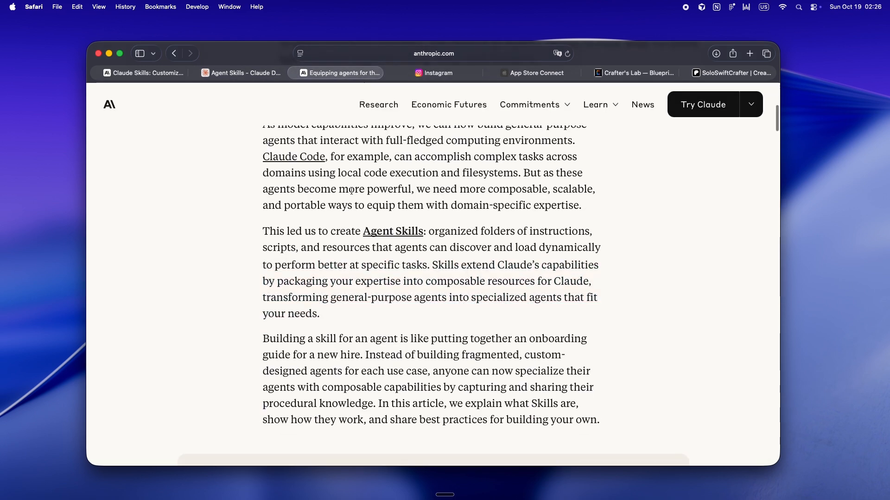
scroll(up, 3)
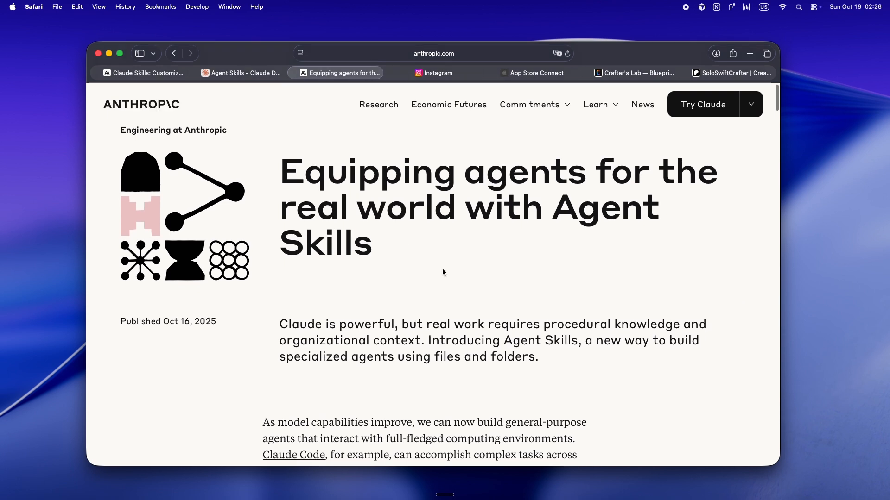
scroll(down, 3)
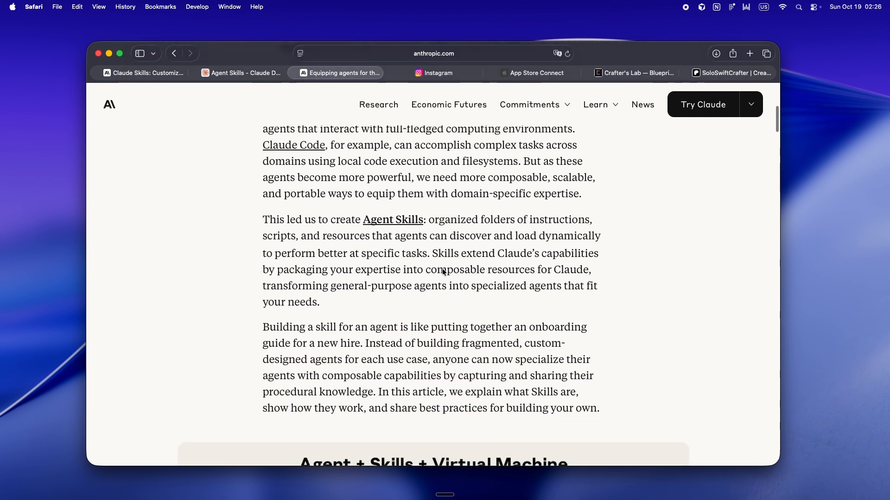
scroll(down, 3)
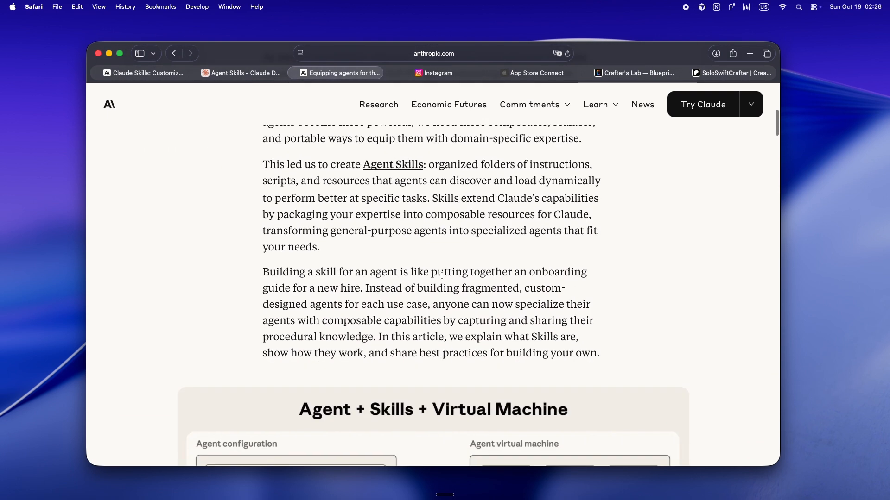
scroll(down, 3)
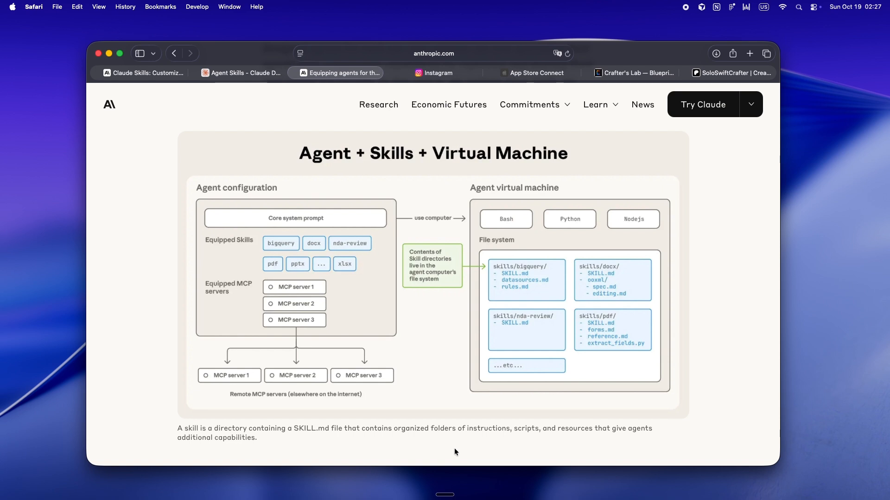
Continue down the article to the simple SKILL.md example, clearing a stray text highlight.
scroll(down, 3)
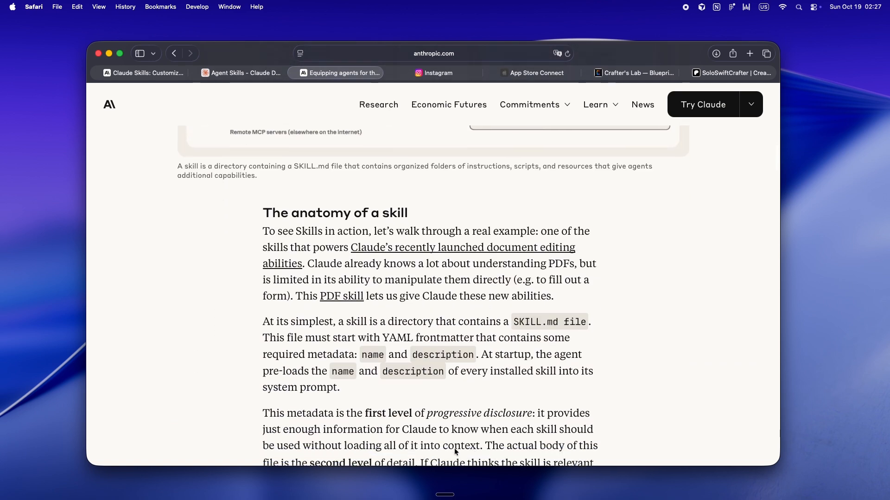
scroll(down, 3)
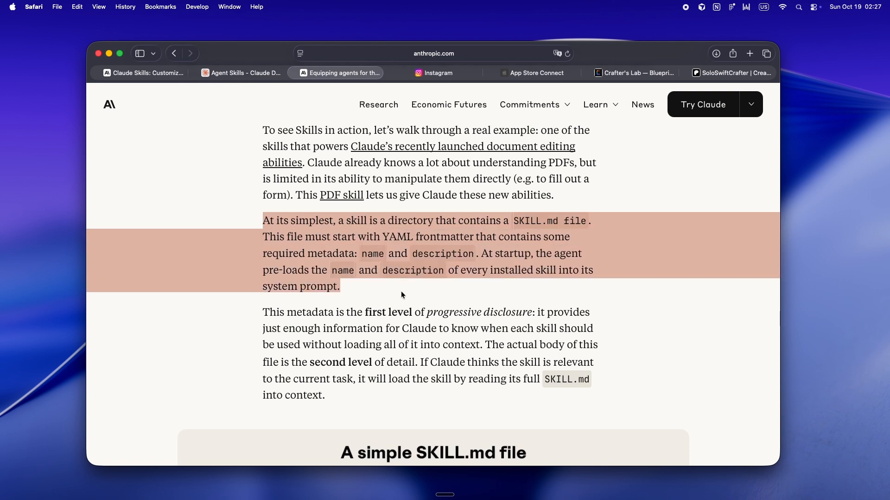
click(397, 300)
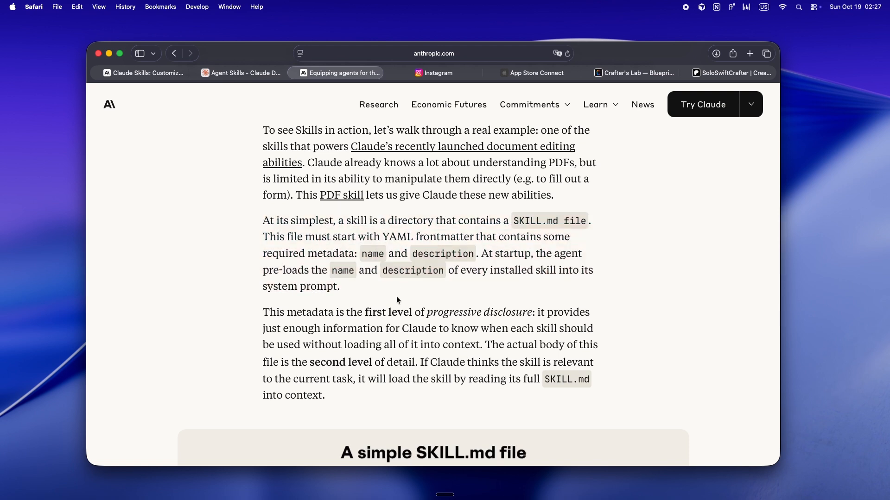
scroll(down, 3)
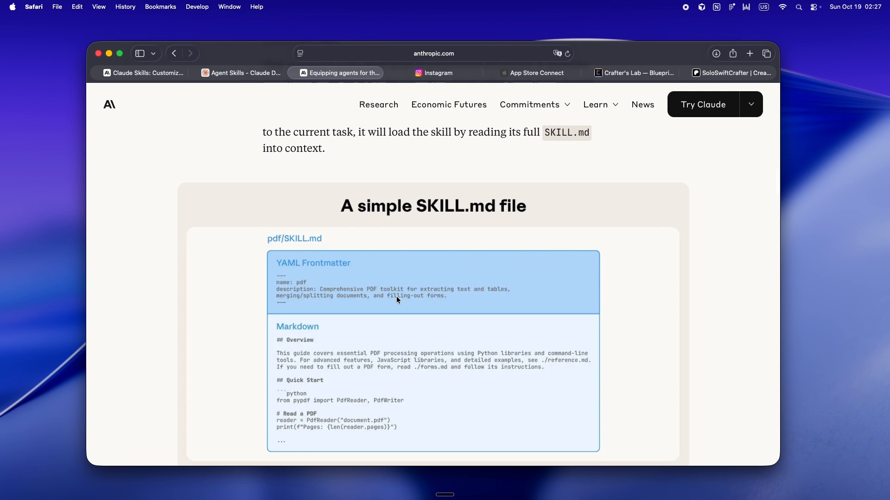
scroll(down, 3)
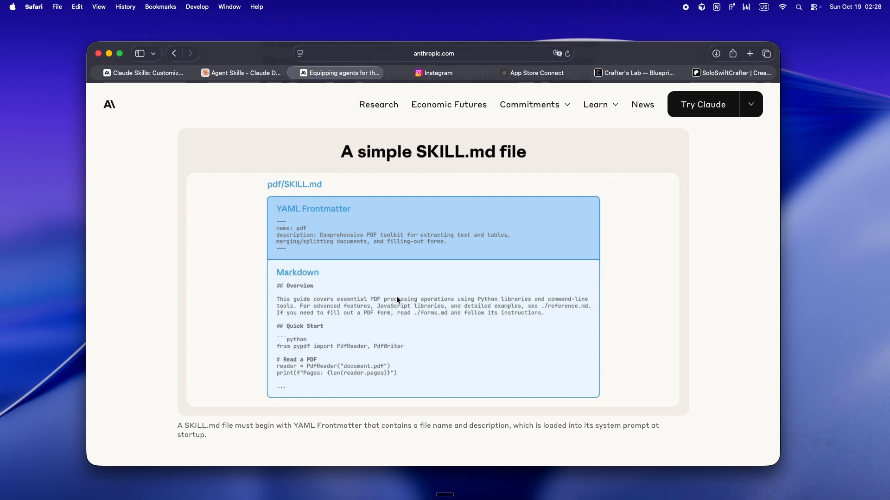
scroll(down, 3)
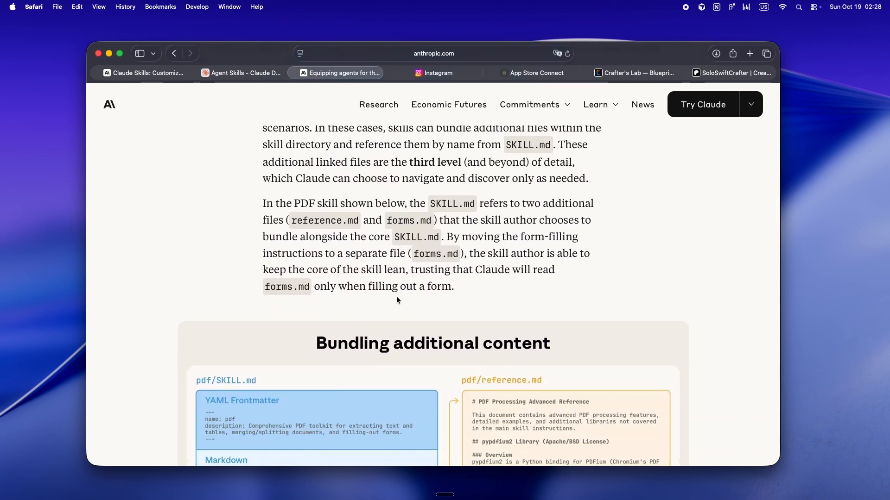
scroll(down, 3)
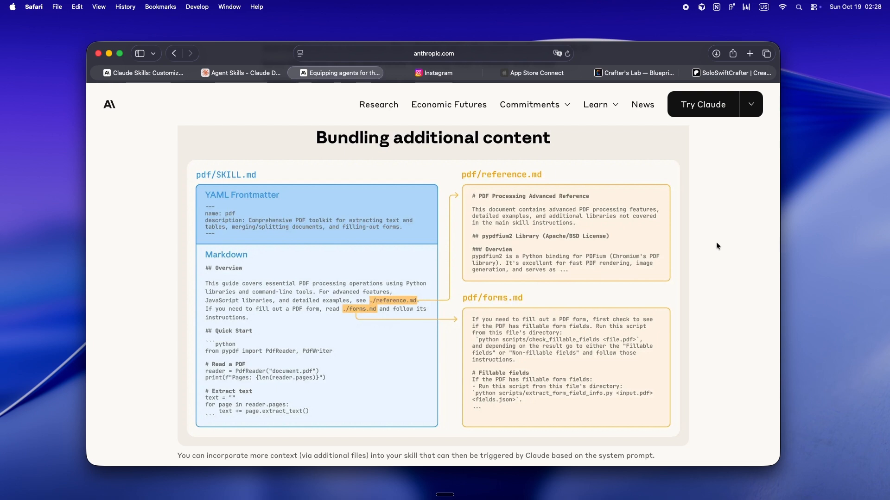
scroll(down, 3)
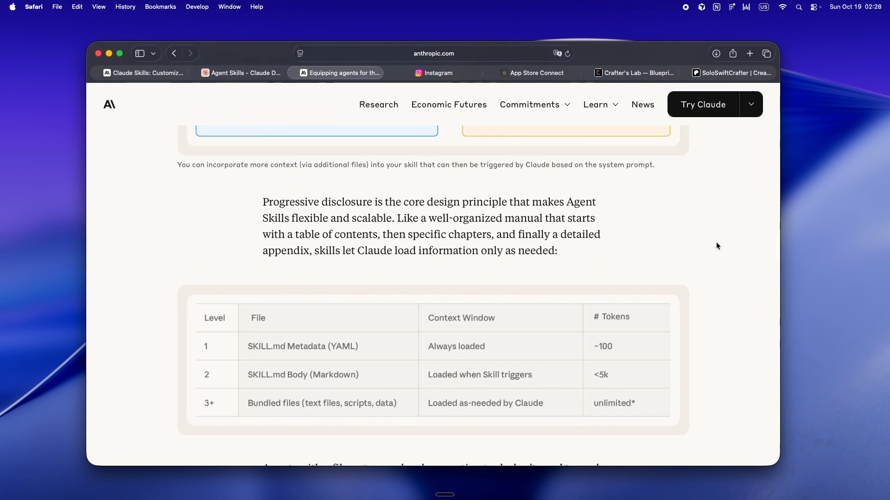
Return to the Claude Skills announcement where the custom-skills demo video plays.
scroll(down, 3)
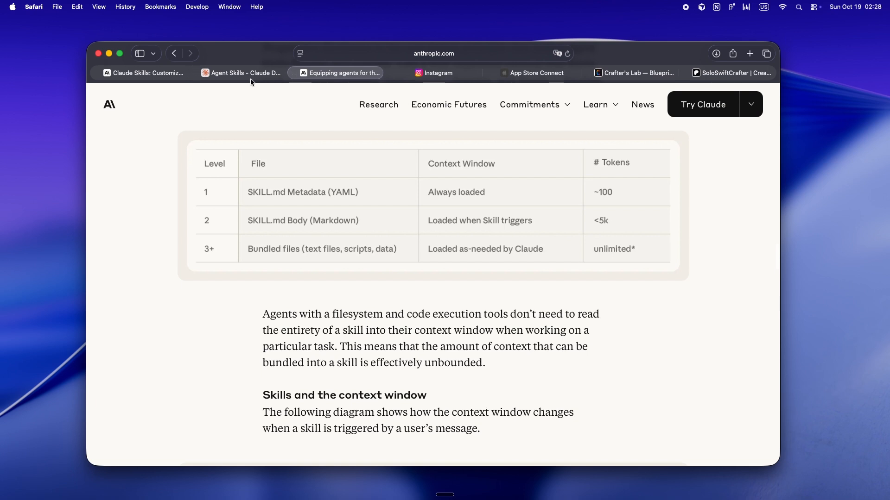
click(240, 73)
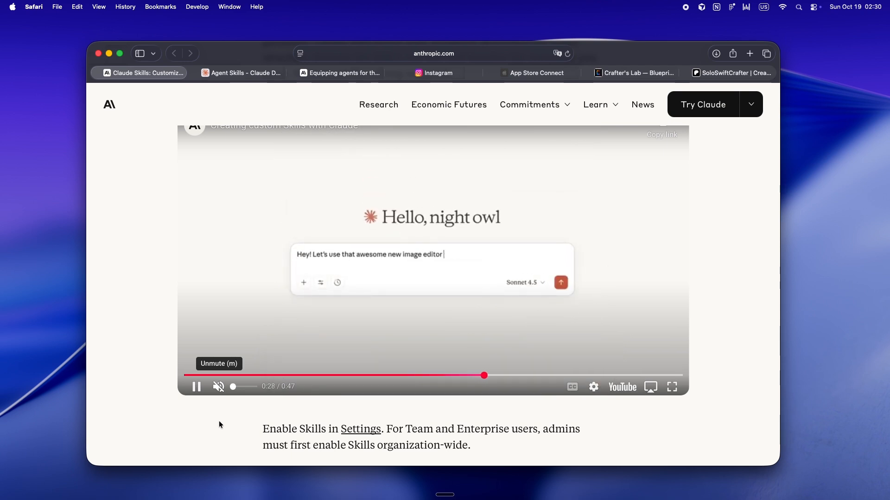
Read down through the API, partner quotes, Claude Code and Getting started sections near the skill-creator part.
text(skill you just created to crop this image 50% and rotate it 180 degrees.)
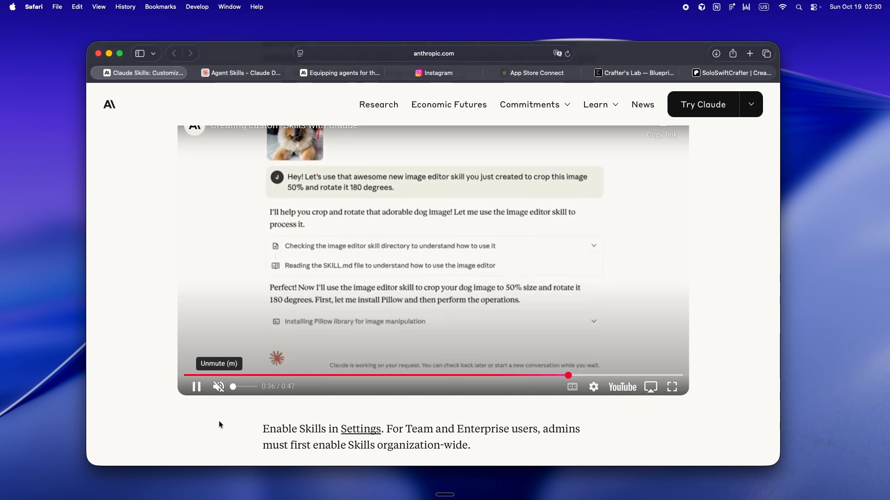
scroll(down, 3)
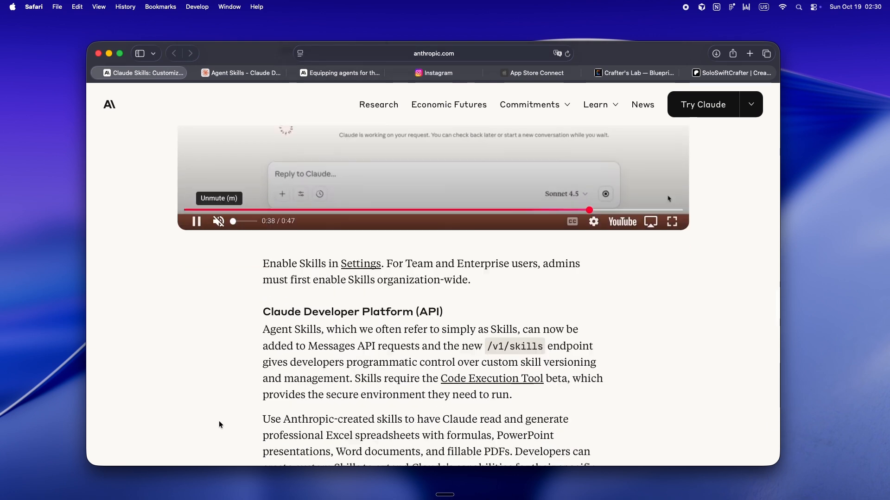
scroll(down, 3)
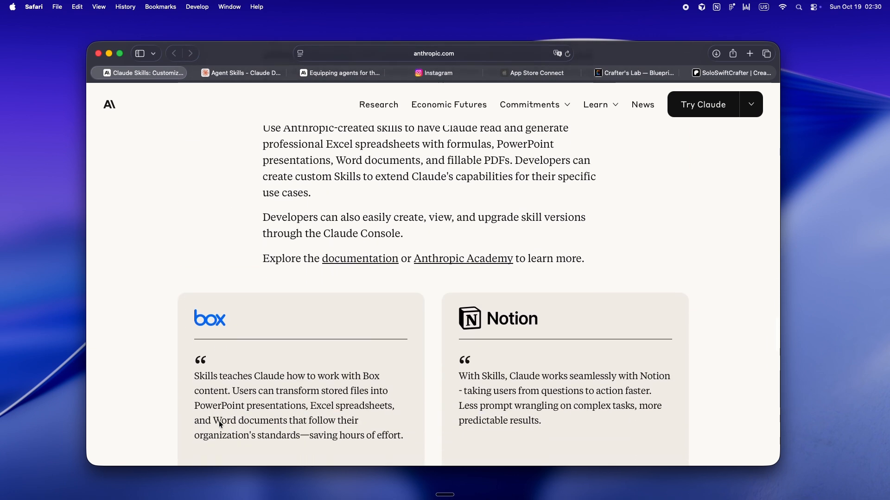
scroll(down, 3)
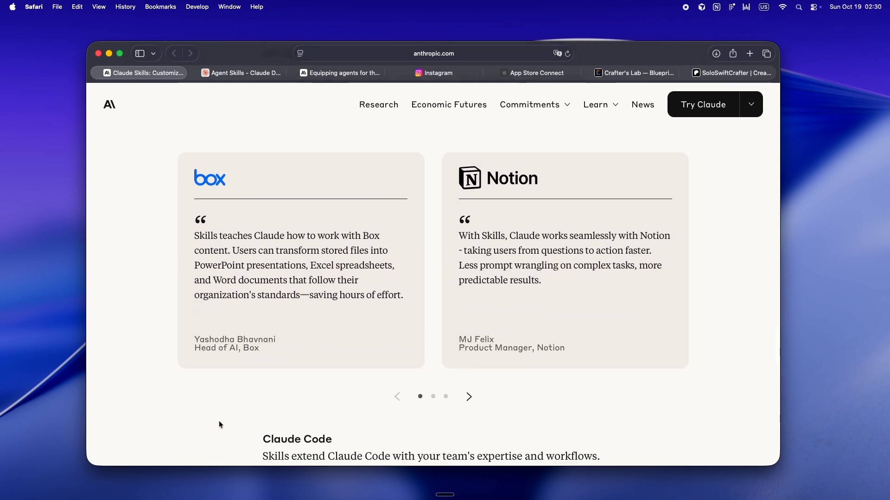
scroll(down, 3)
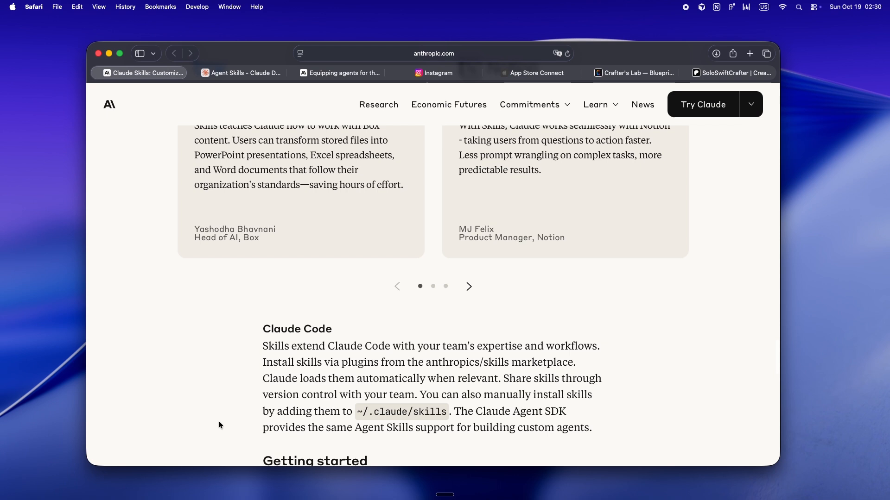
scroll(down, 3)
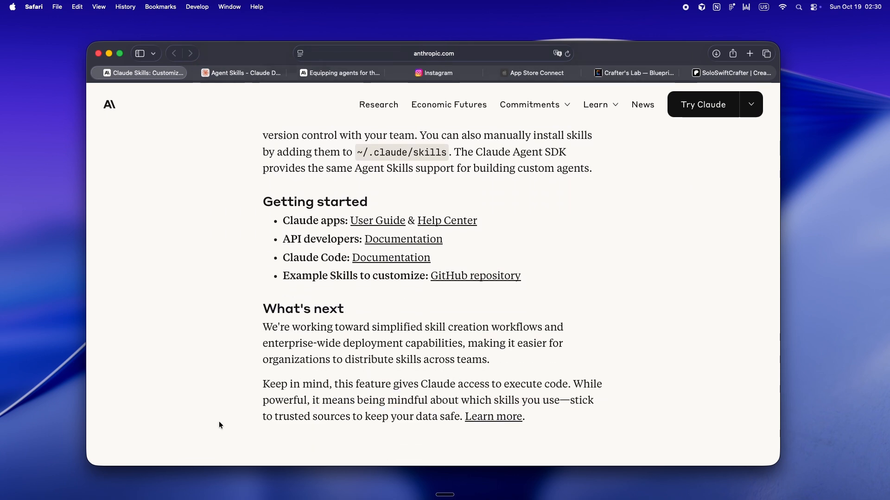
mouse_move(570, 273)
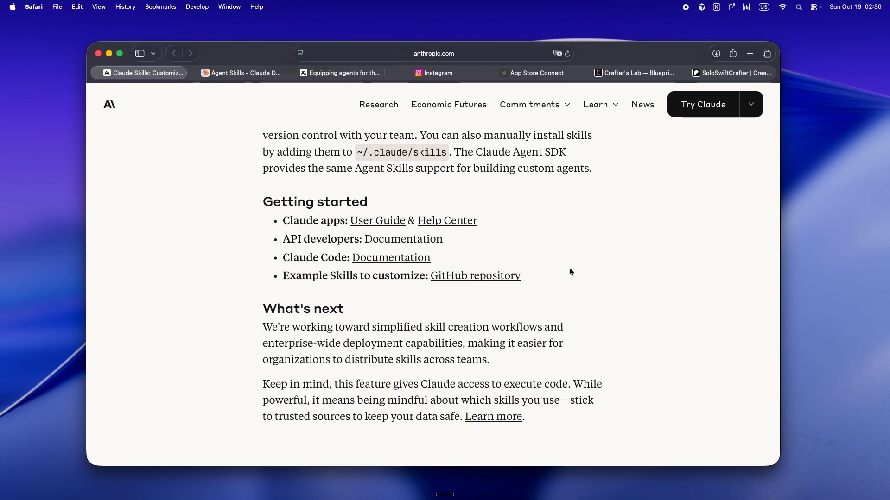
mouse_move(254, 260)
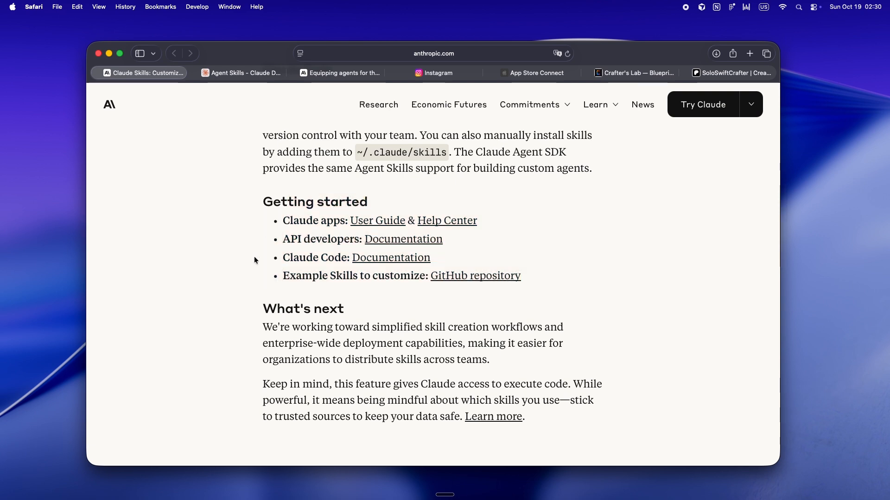
scroll(down, 3)
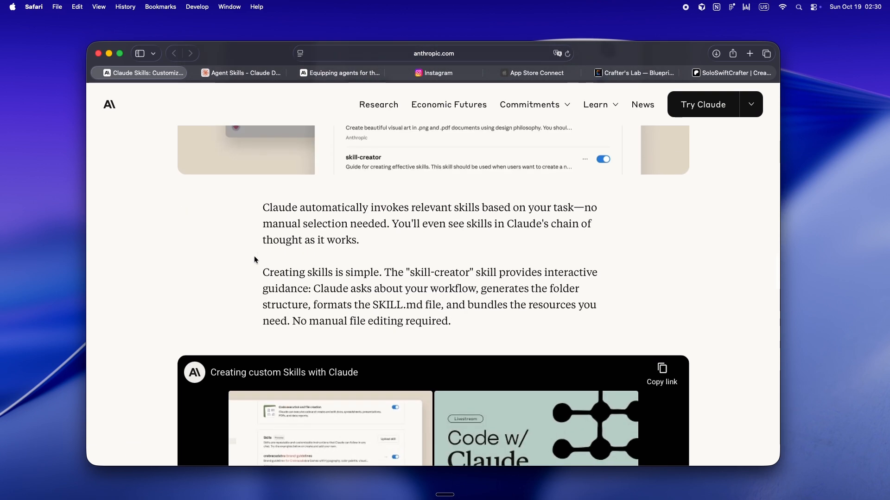
Scroll the article back to its 'Introducing Agent Skills' title and illustration.
scroll(down, 3)
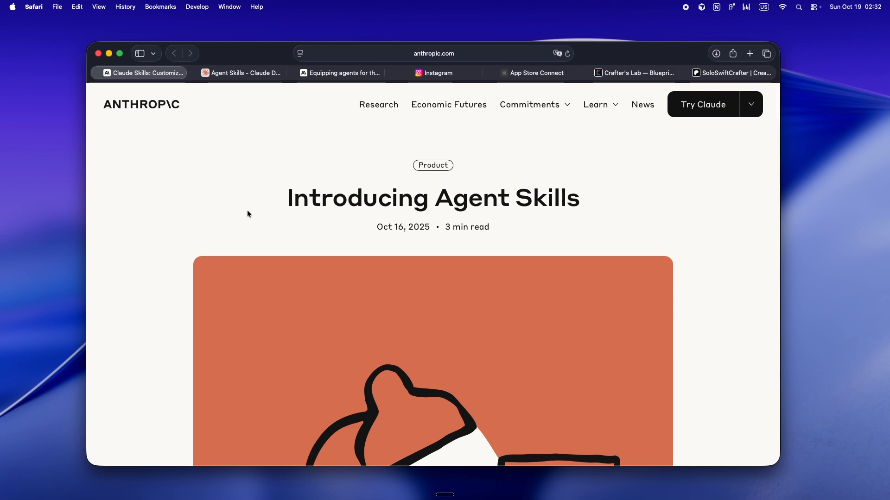
Switch to the Crafter's Lab homepage with its pixel-art banner.
click(633, 72)
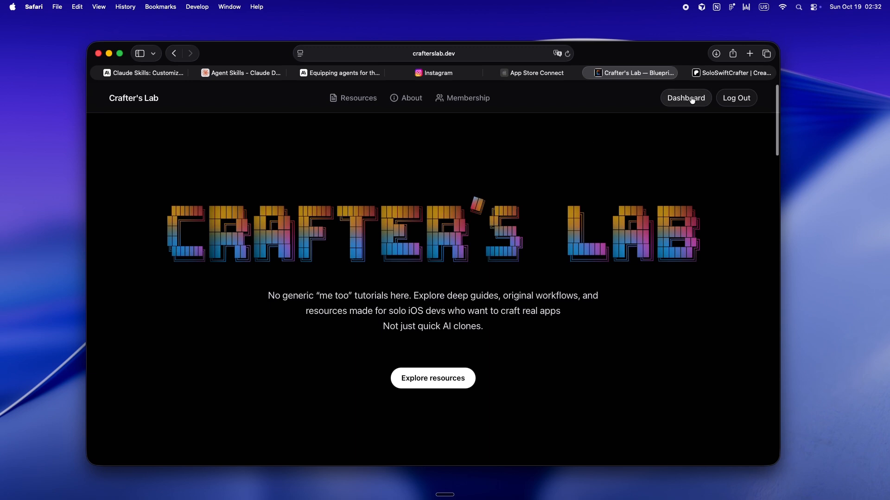
Look over Crafter's Lab blueprints and community sections, then open the Swift Brain Notion page.
scroll(down, 3)
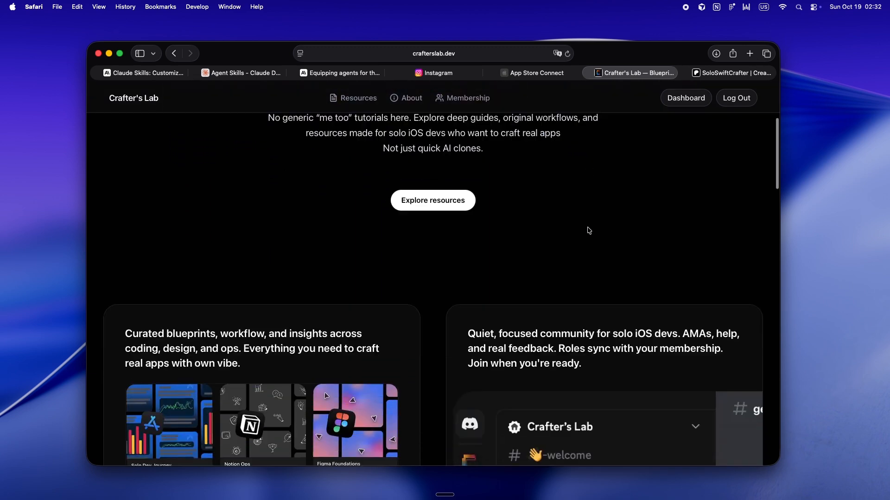
scroll(down, 3)
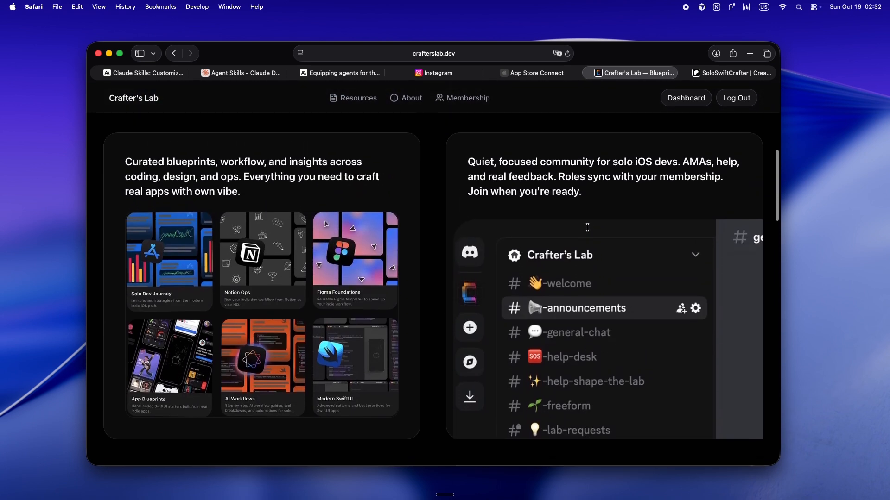
scroll(down, 3)
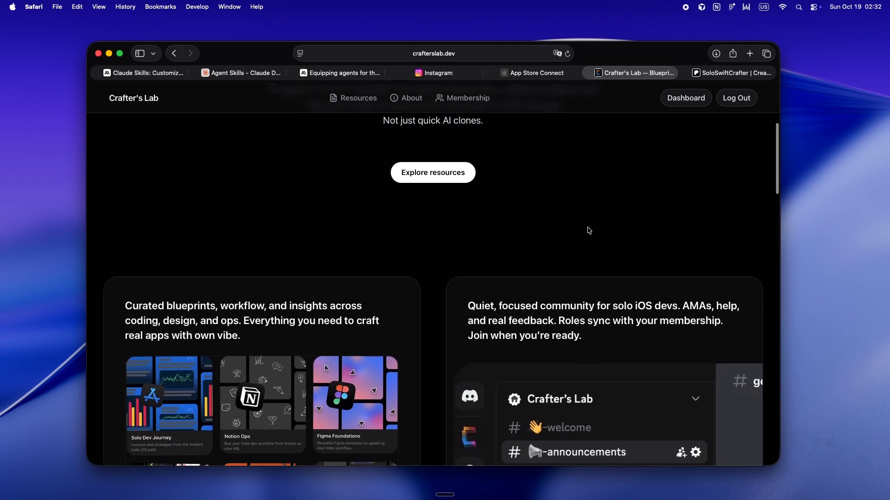
scroll(up, 3)
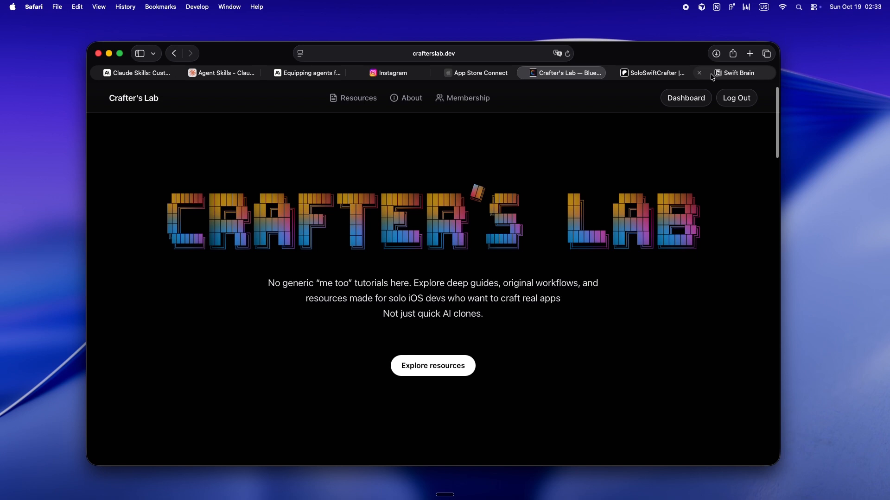
click(734, 72)
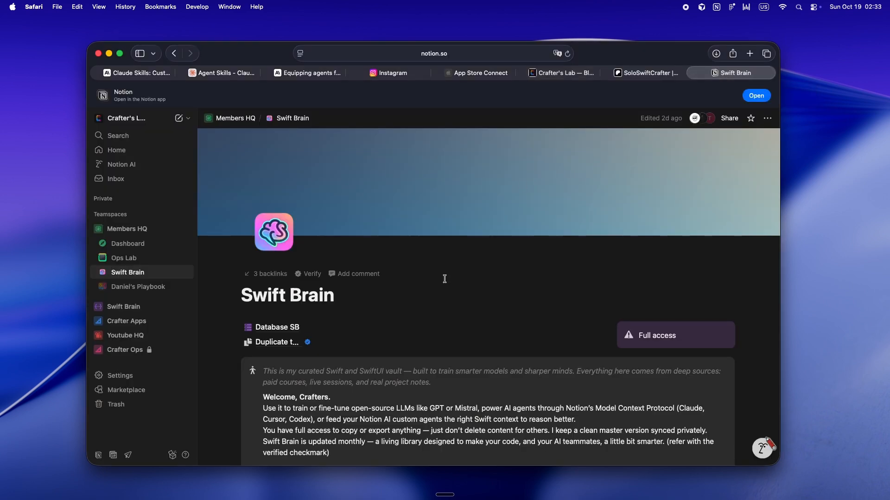
click(137, 286)
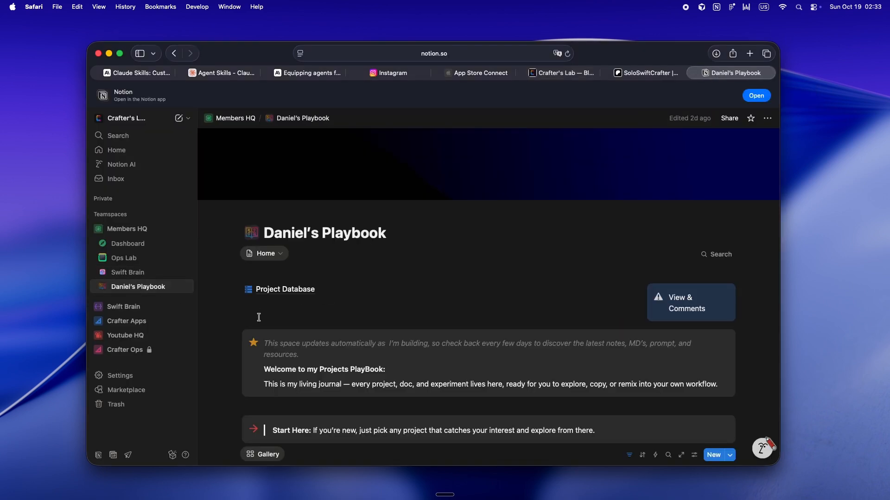
scroll(down, 3)
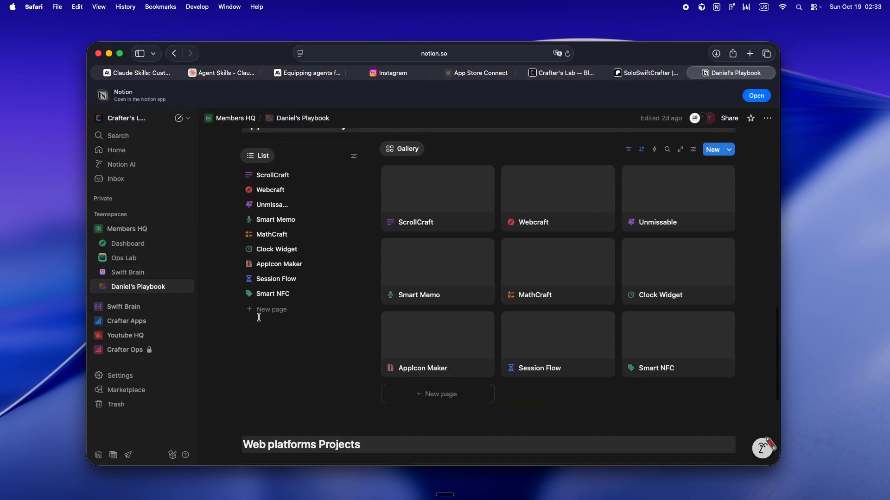
scroll(down, 3)
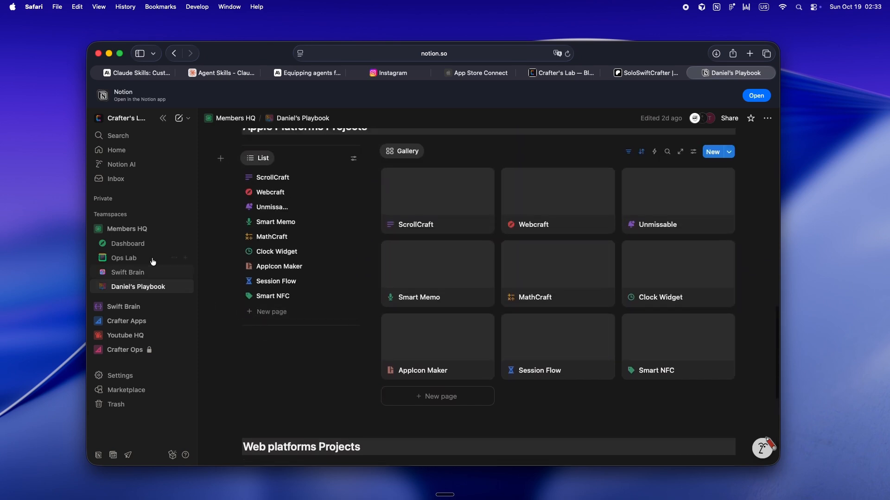
click(128, 272)
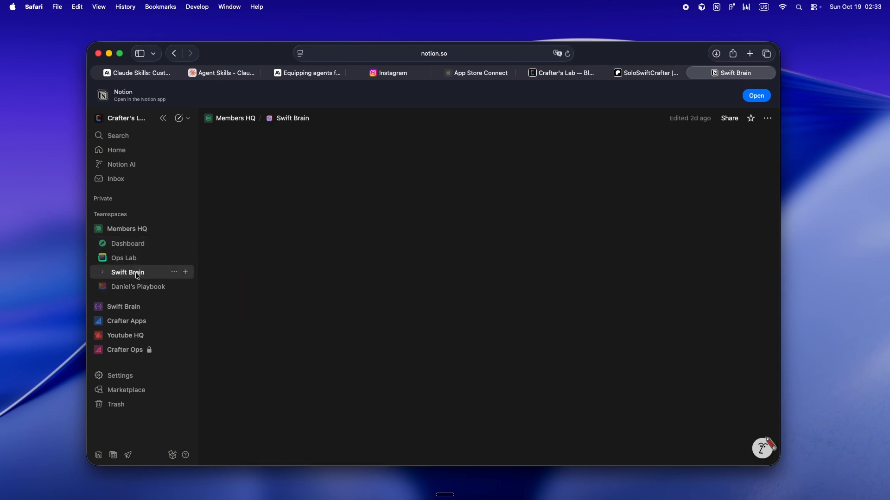
Scroll through the Swift Brain MCP article table, then switch to the Ops Lab page.
click(127, 272)
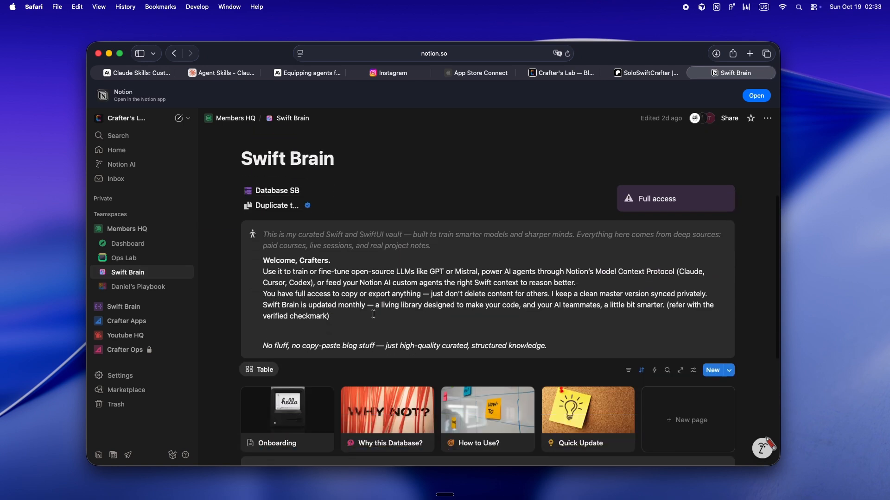
scroll(down, 3)
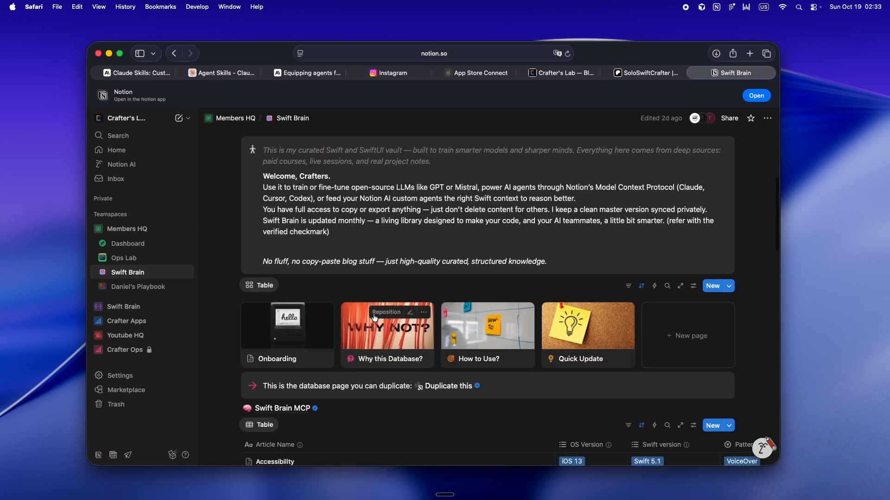
scroll(down, 3)
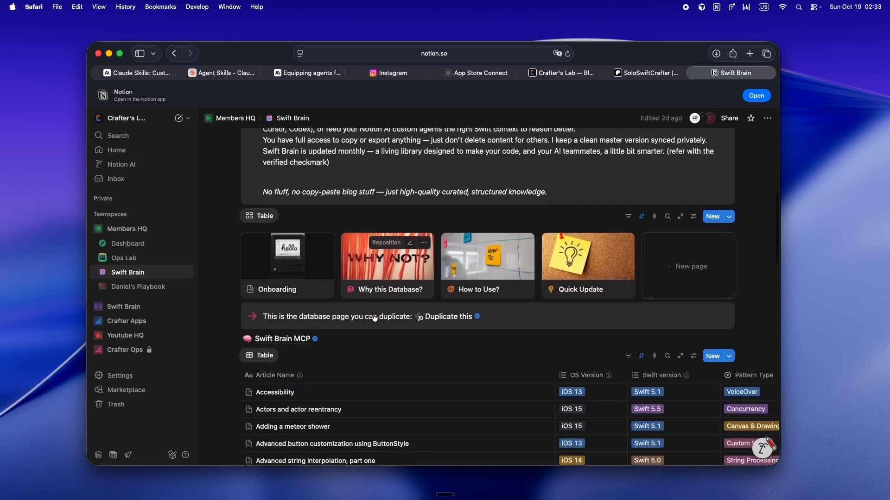
scroll(down, 3)
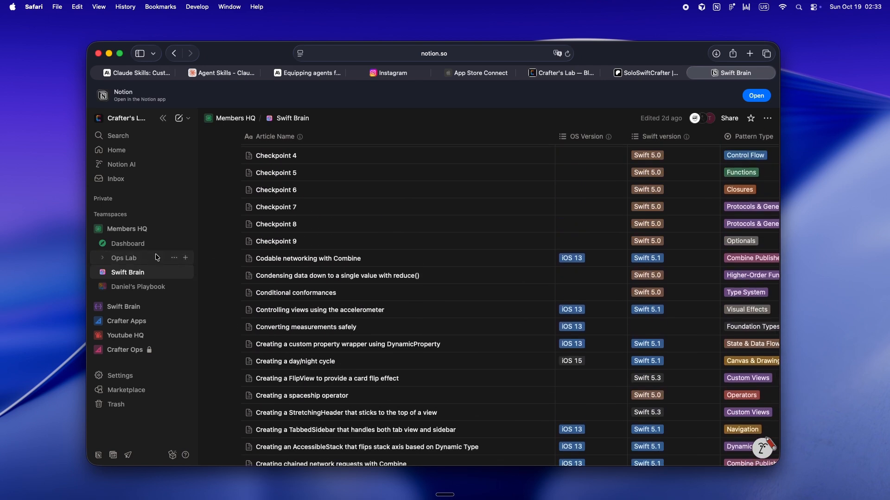
click(123, 257)
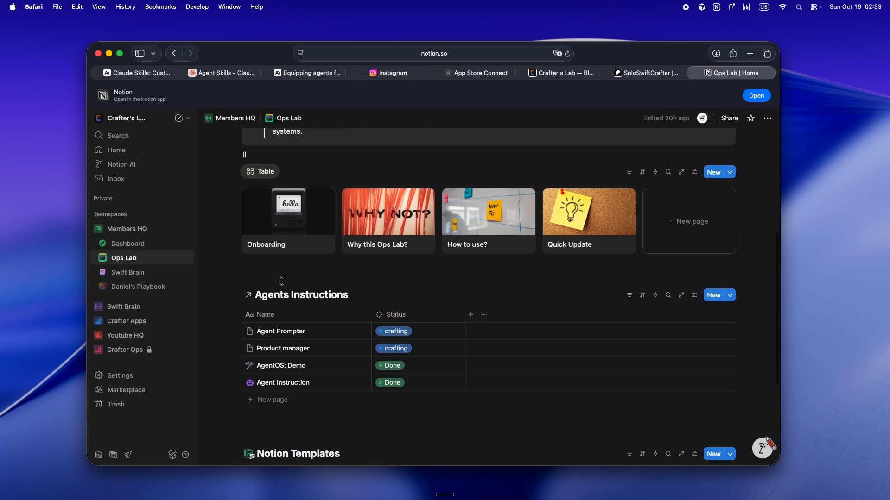
Review the Ops Lab agent instructions, then return to Swift Brain's gallery and database.
scroll(down, 3)
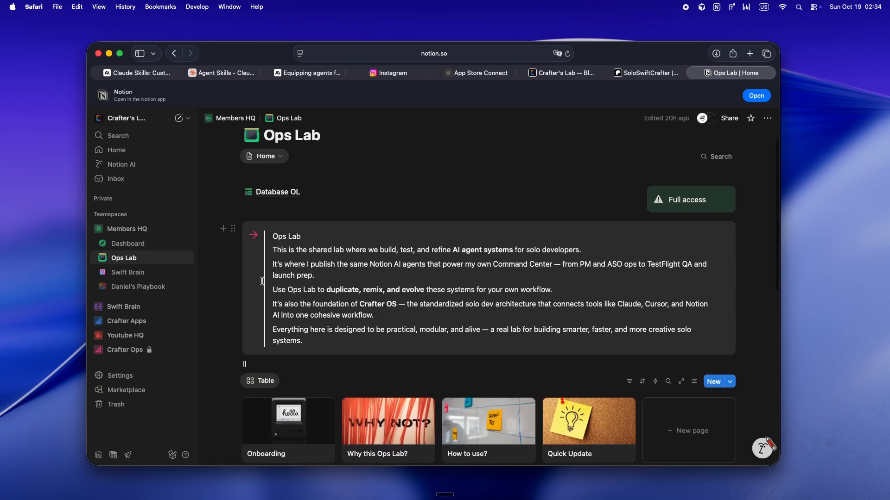
mouse_move(123, 262)
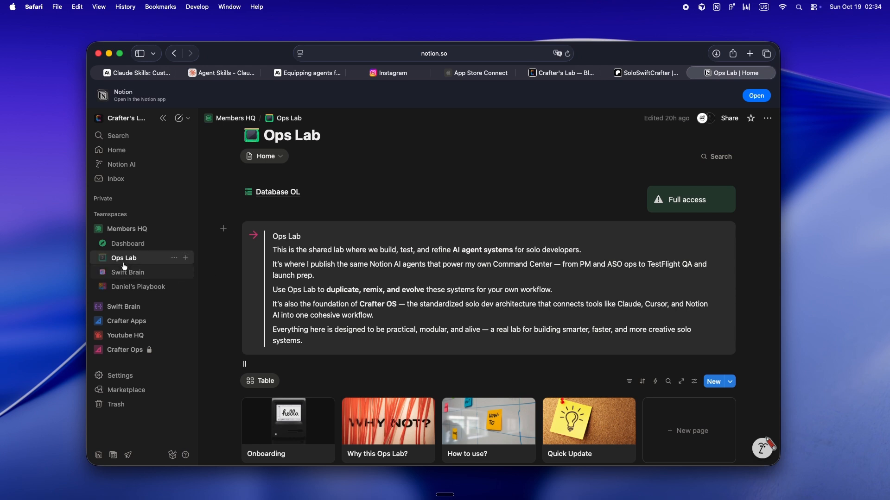
click(128, 272)
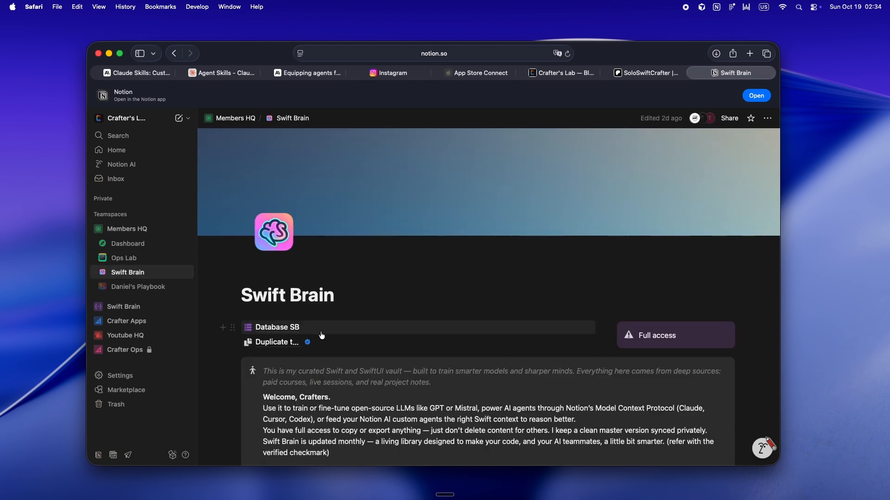
scroll(down, 3)
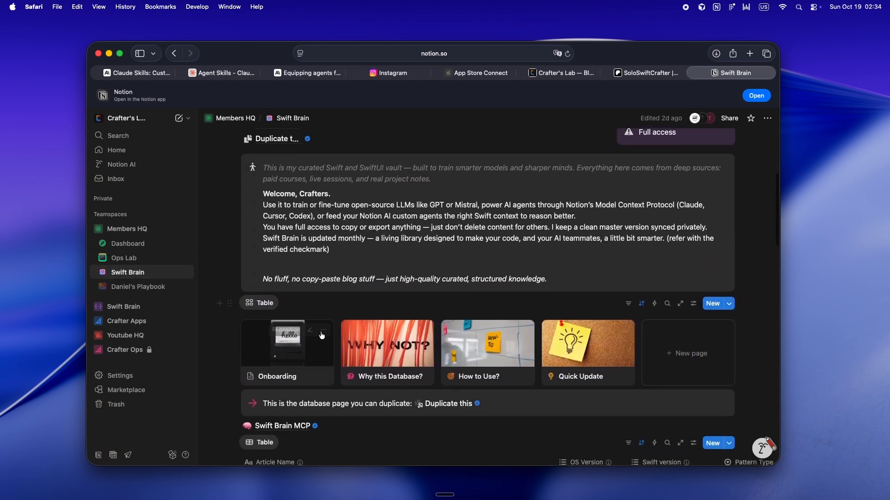